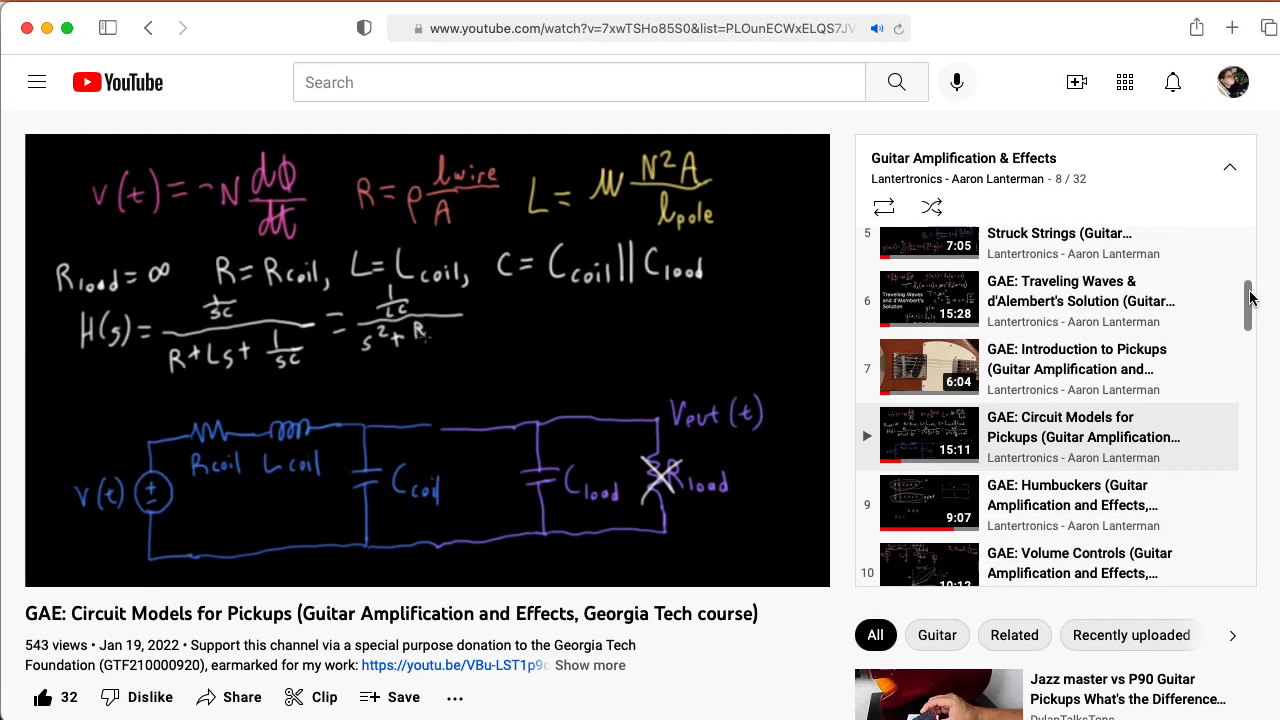
scroll(down, 3)
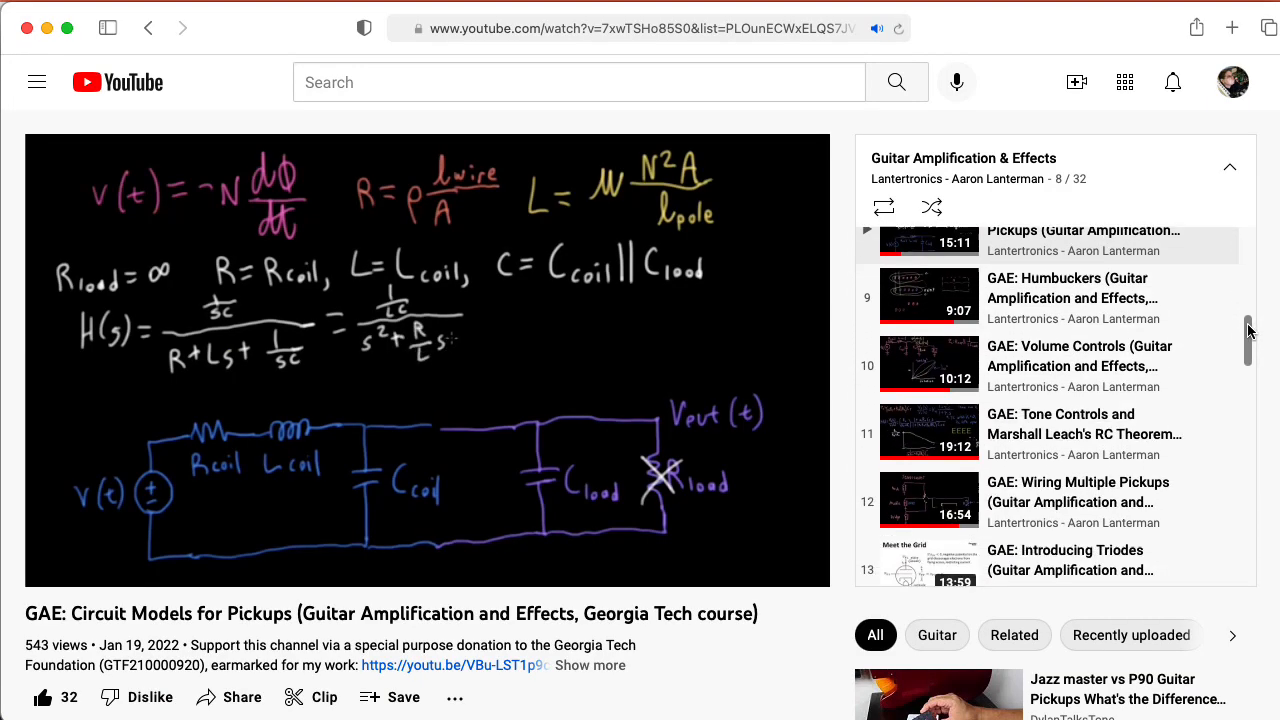
scroll(down, 3)
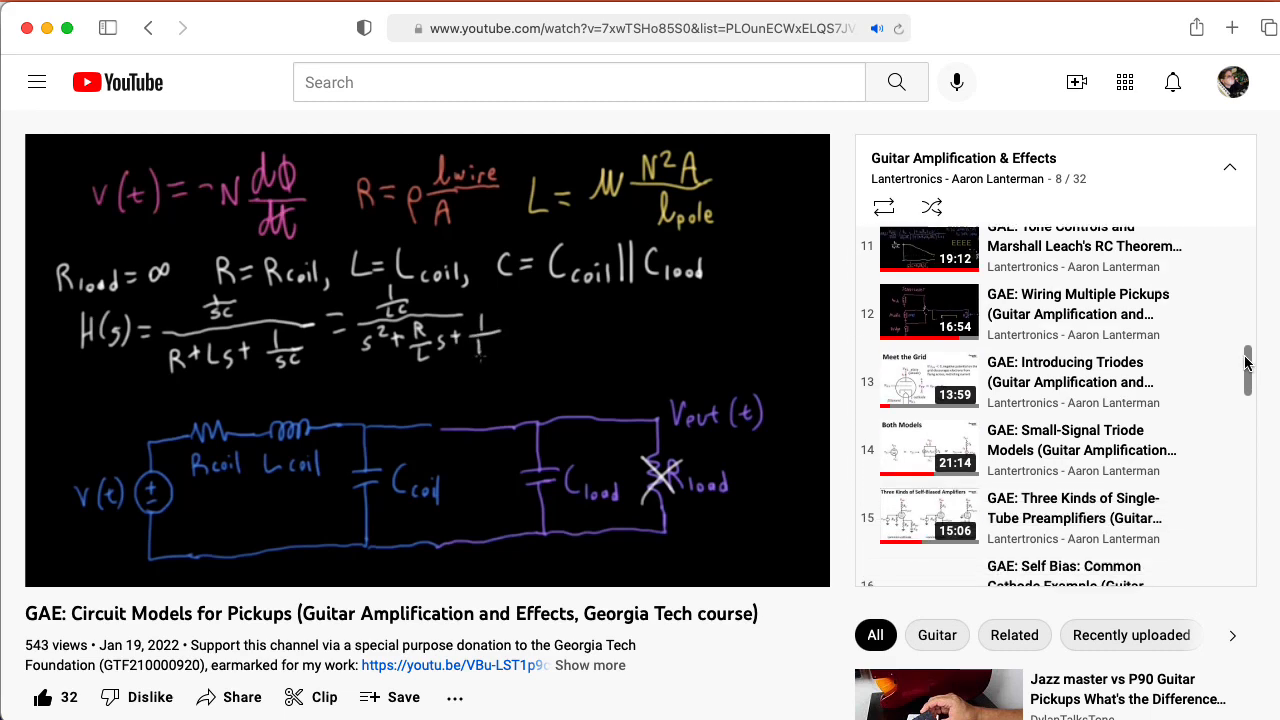
scroll(down, 3)
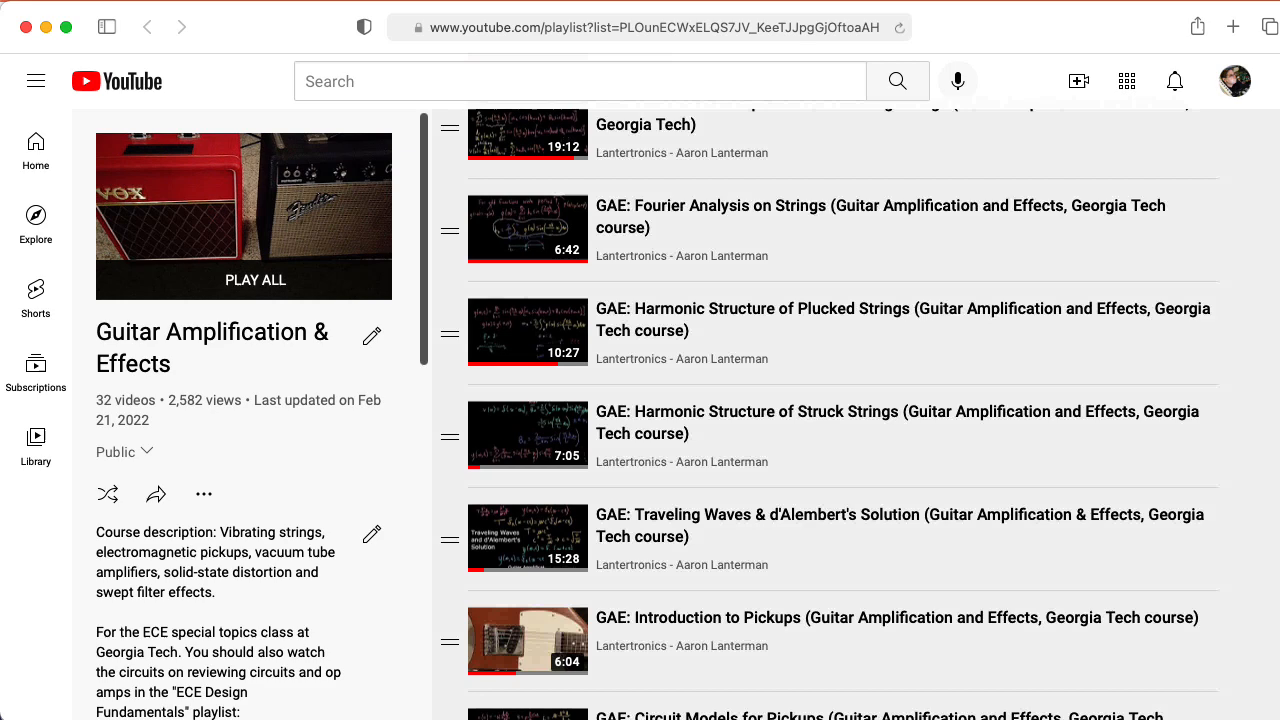
scroll(down, 3)
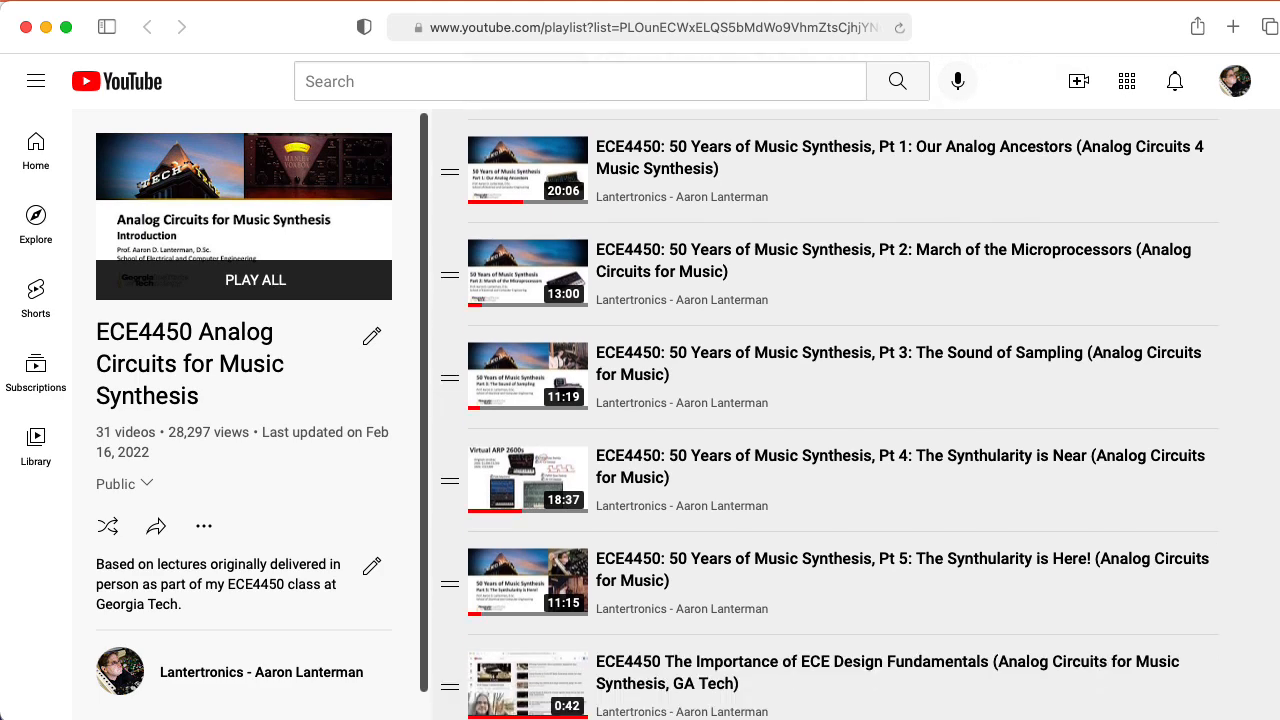
scroll(down, 3)
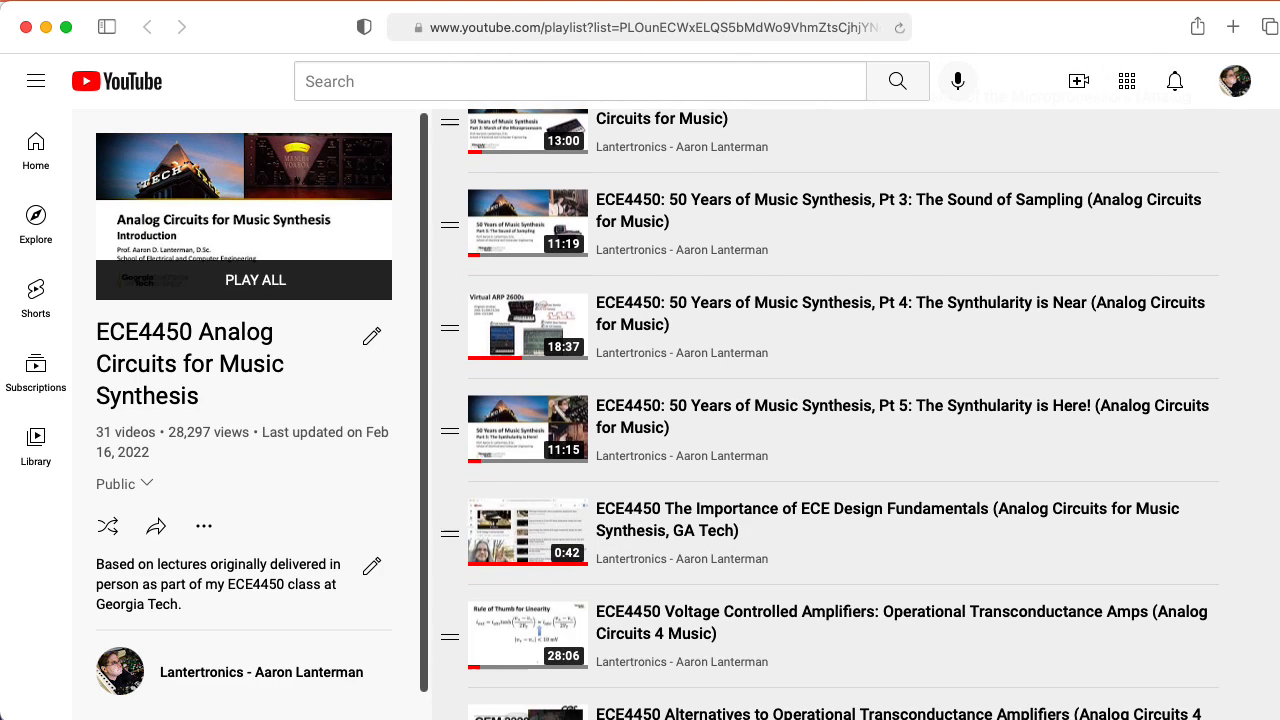
scroll(down, 3)
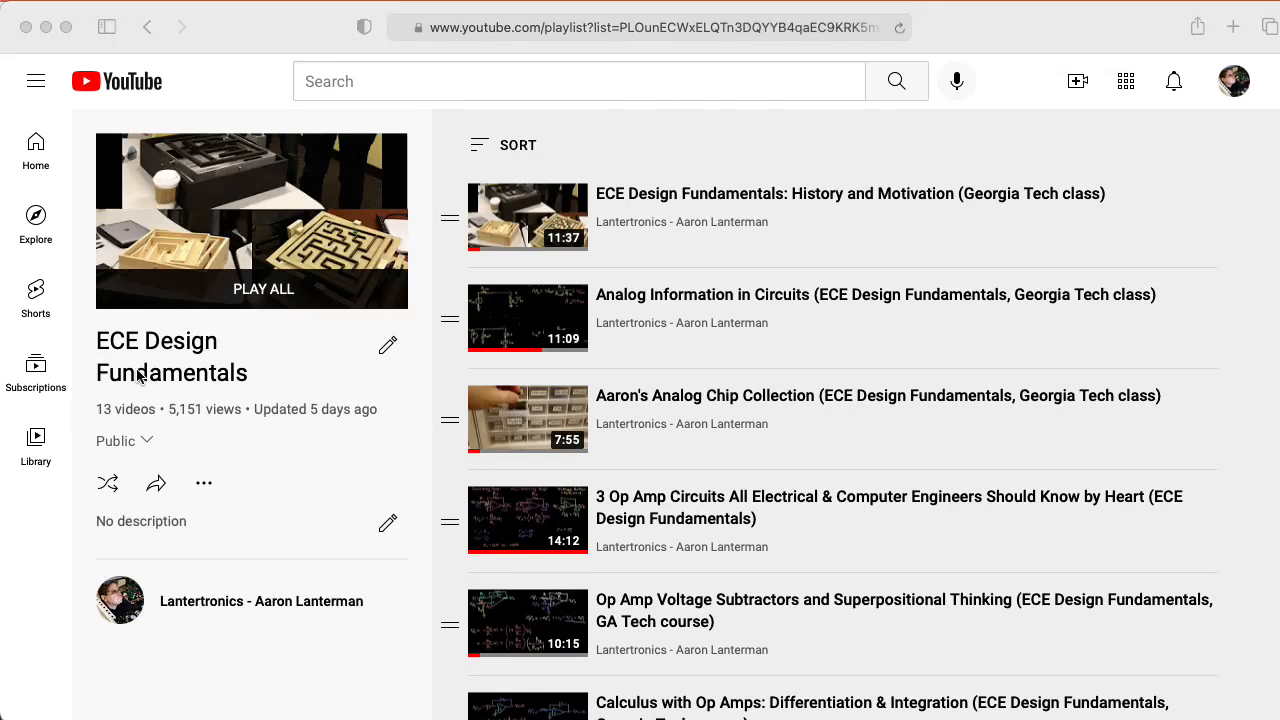
mouse_move(358, 400)
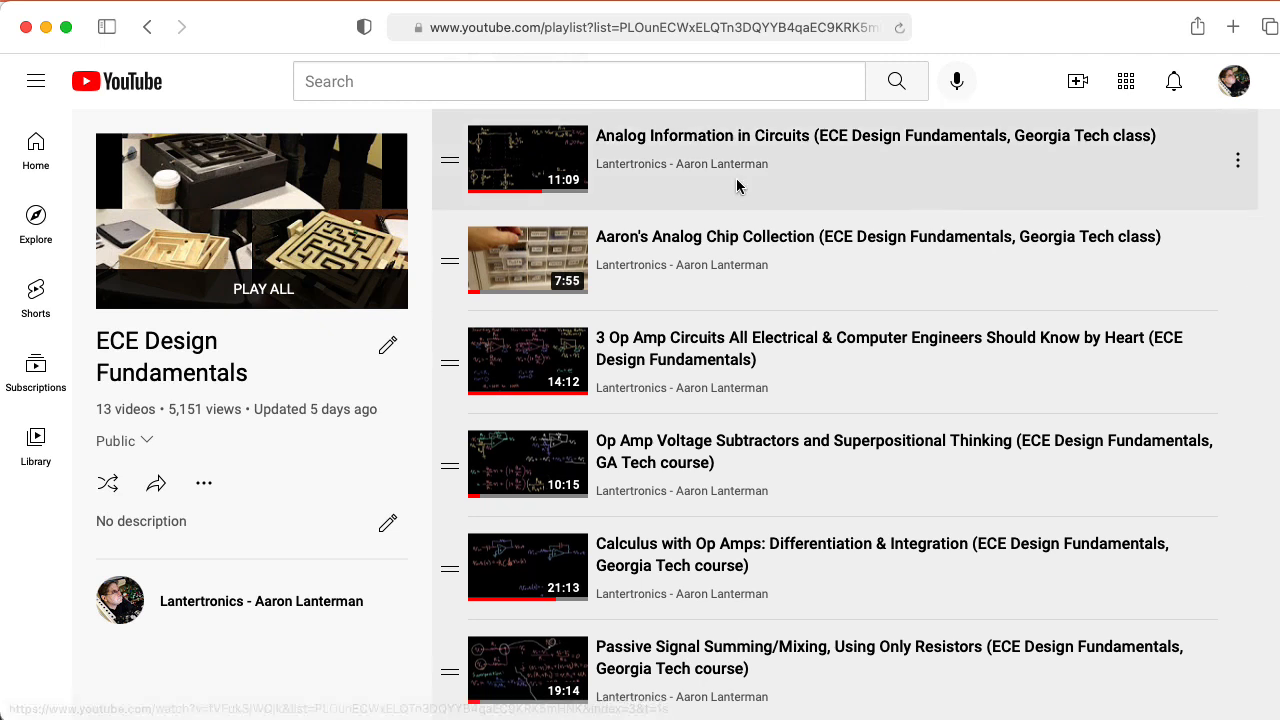
mouse_move(750, 158)
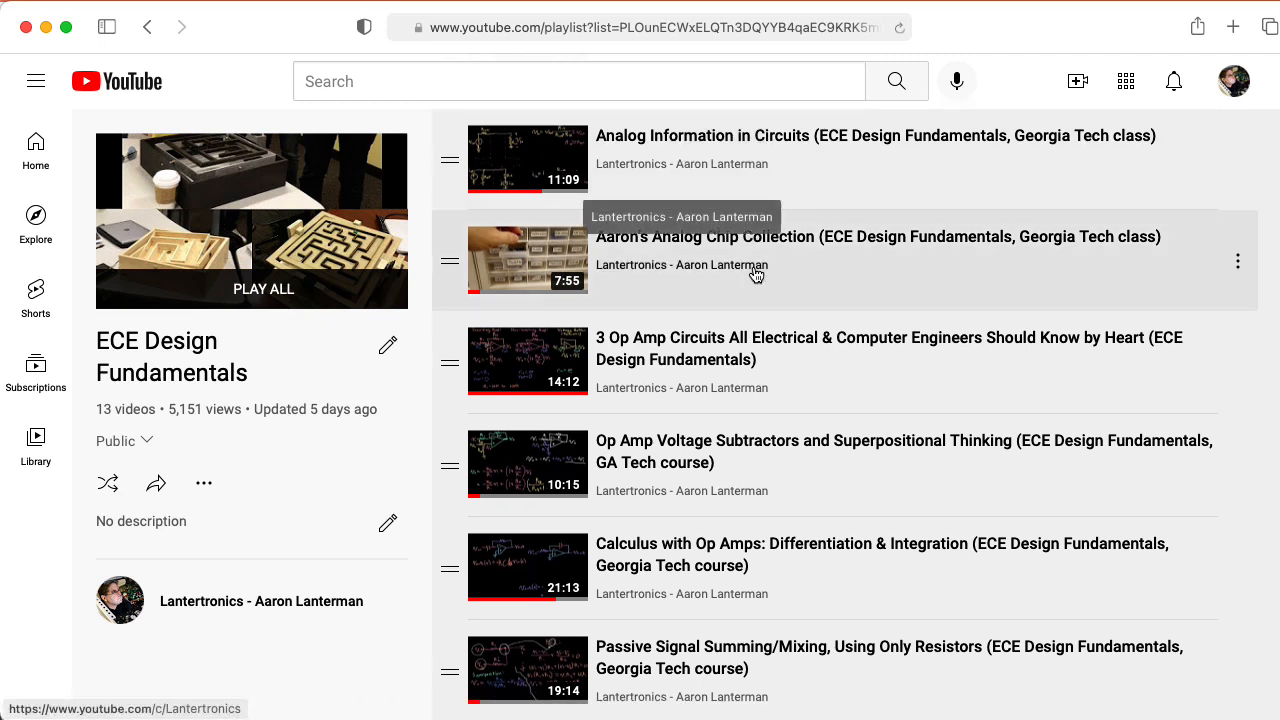
mouse_move(756, 284)
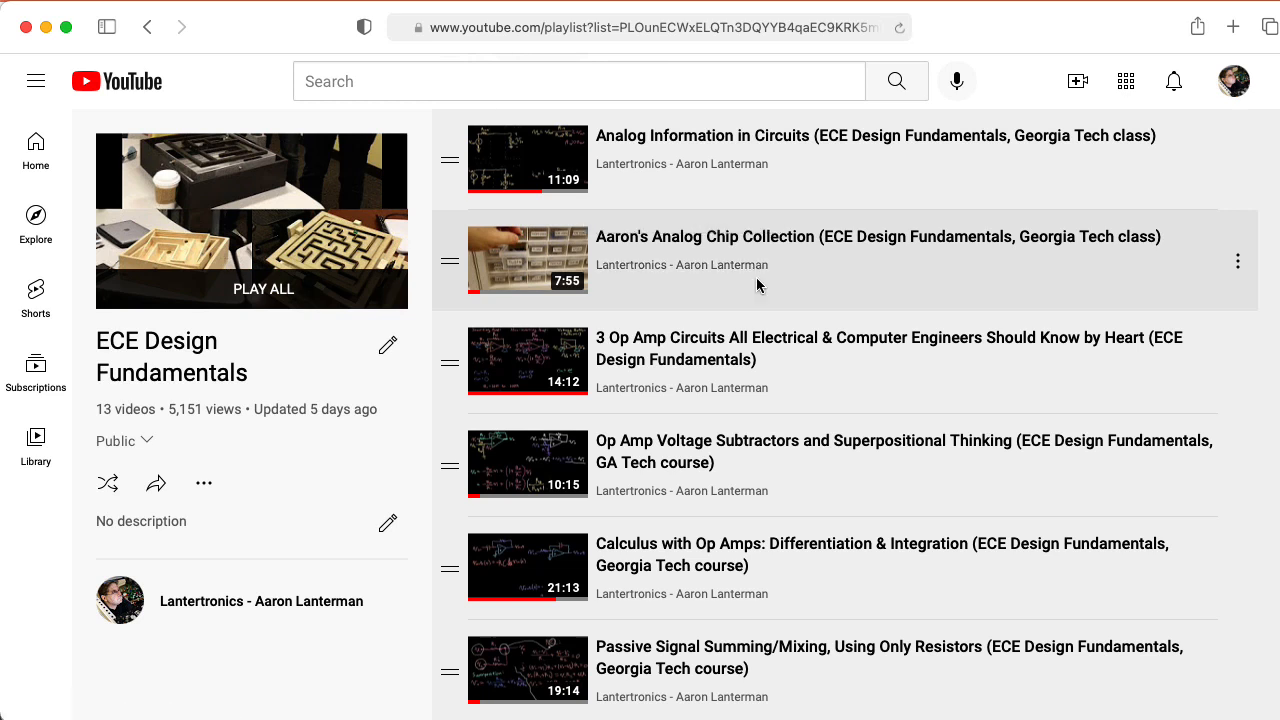
mouse_move(722, 344)
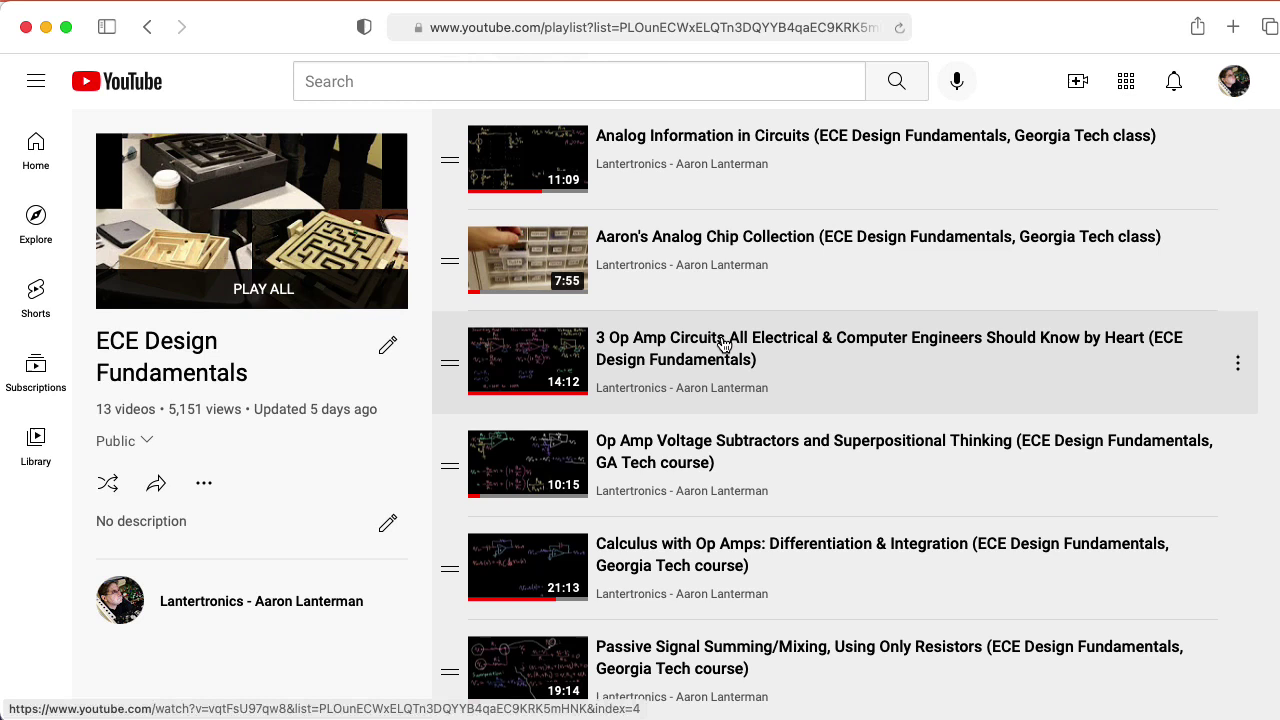
mouse_move(808, 388)
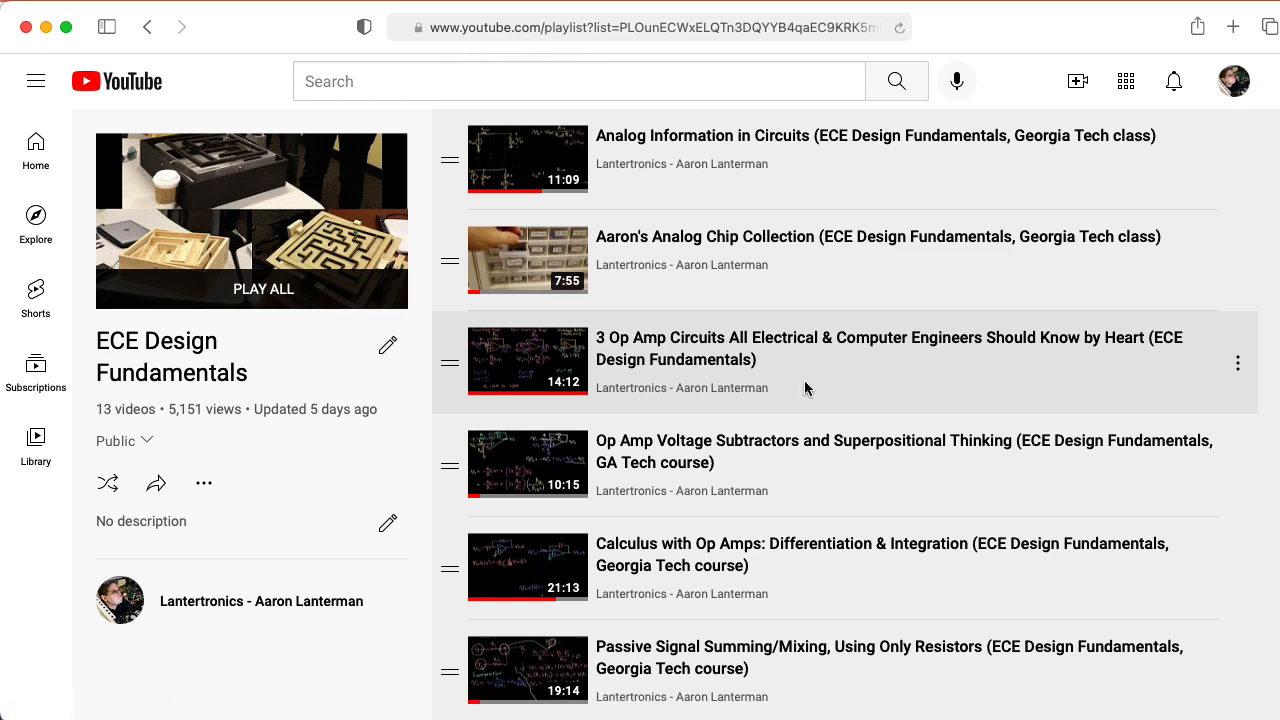
mouse_move(768, 458)
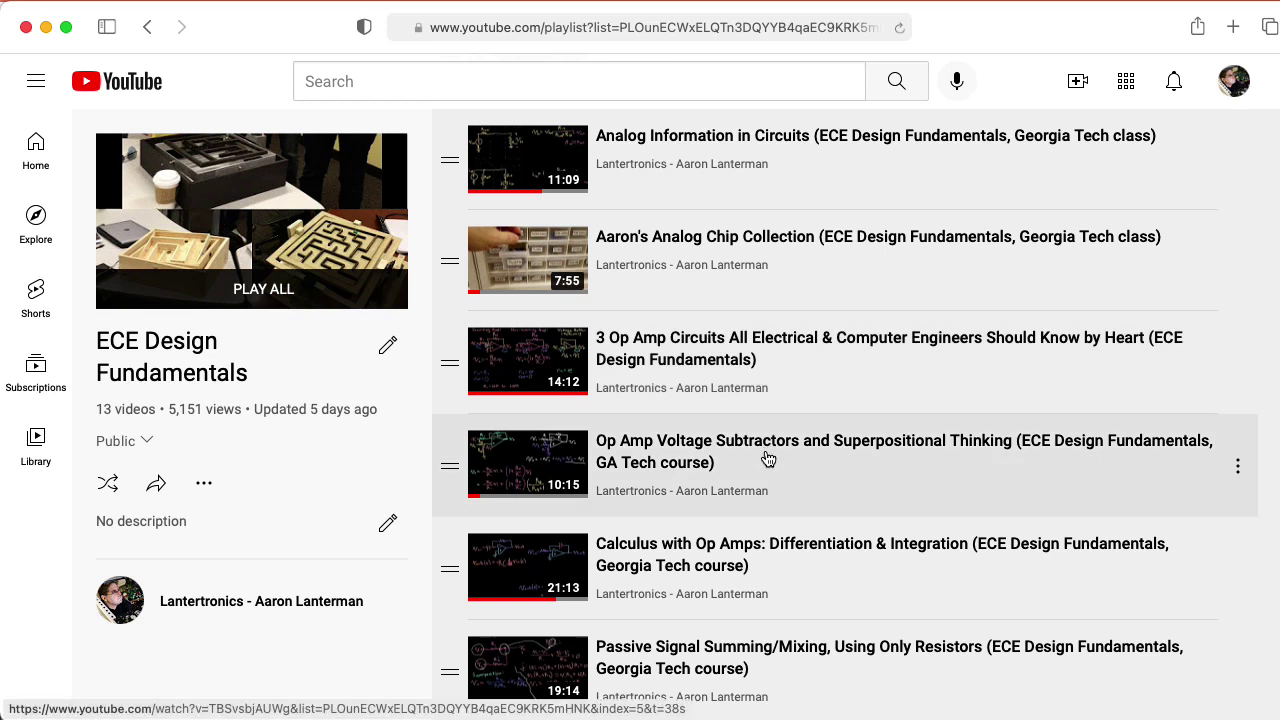
mouse_move(768, 458)
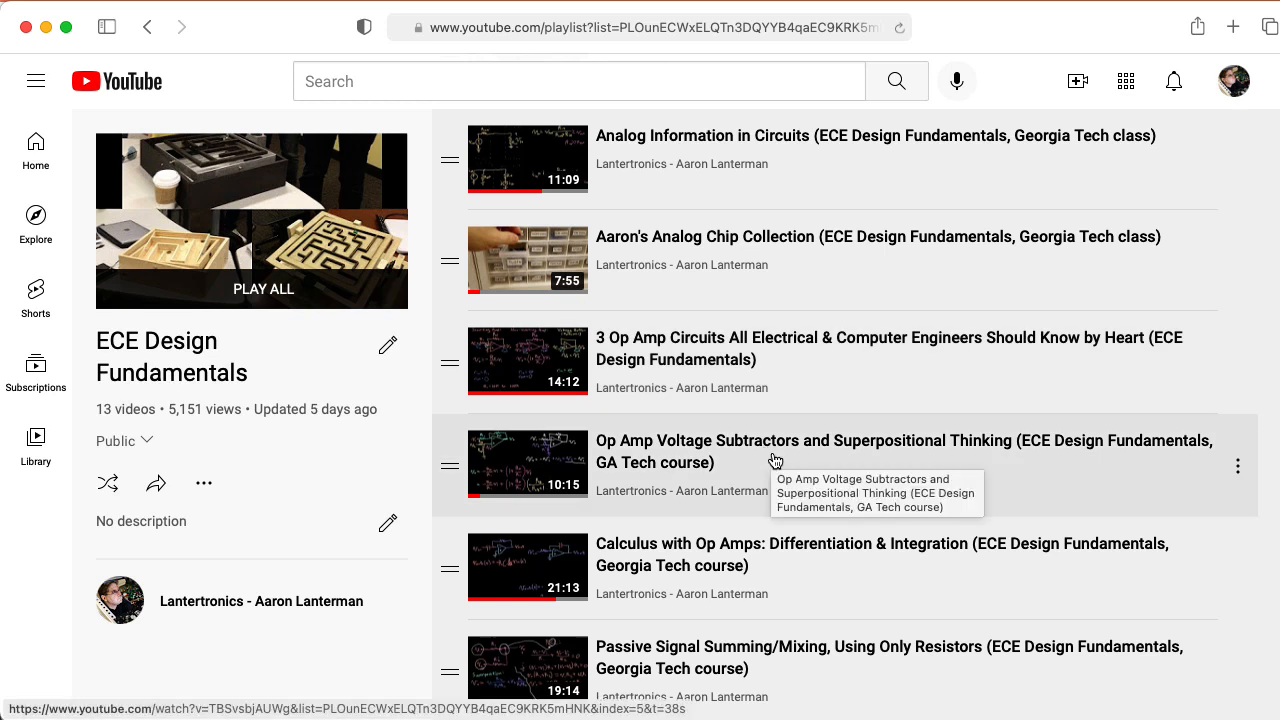
mouse_move(744, 442)
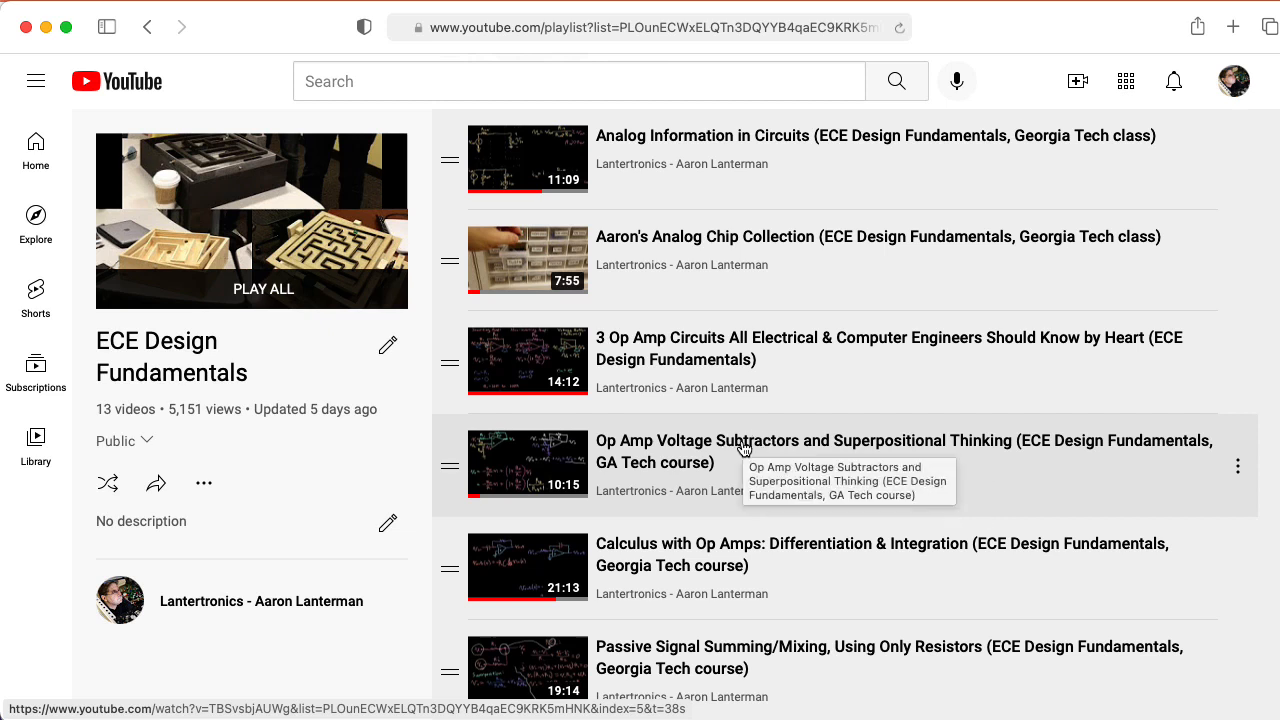
mouse_move(752, 448)
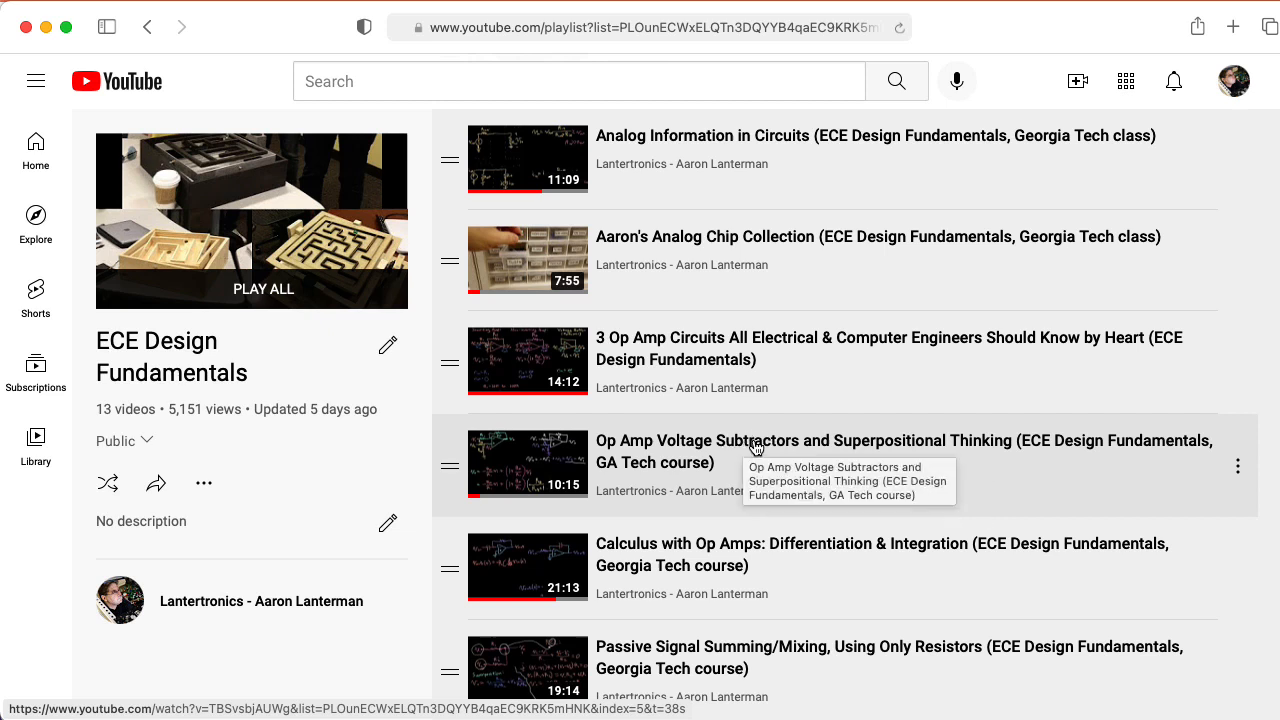
mouse_move(896, 452)
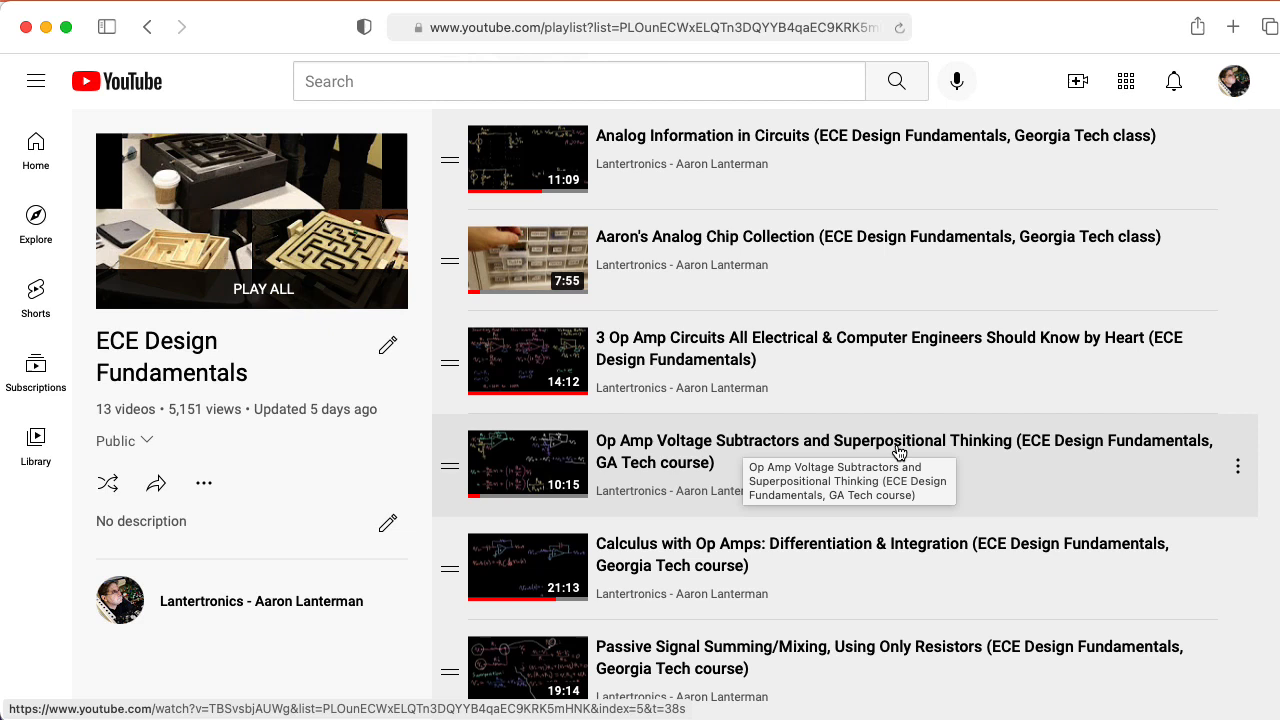
mouse_move(900, 444)
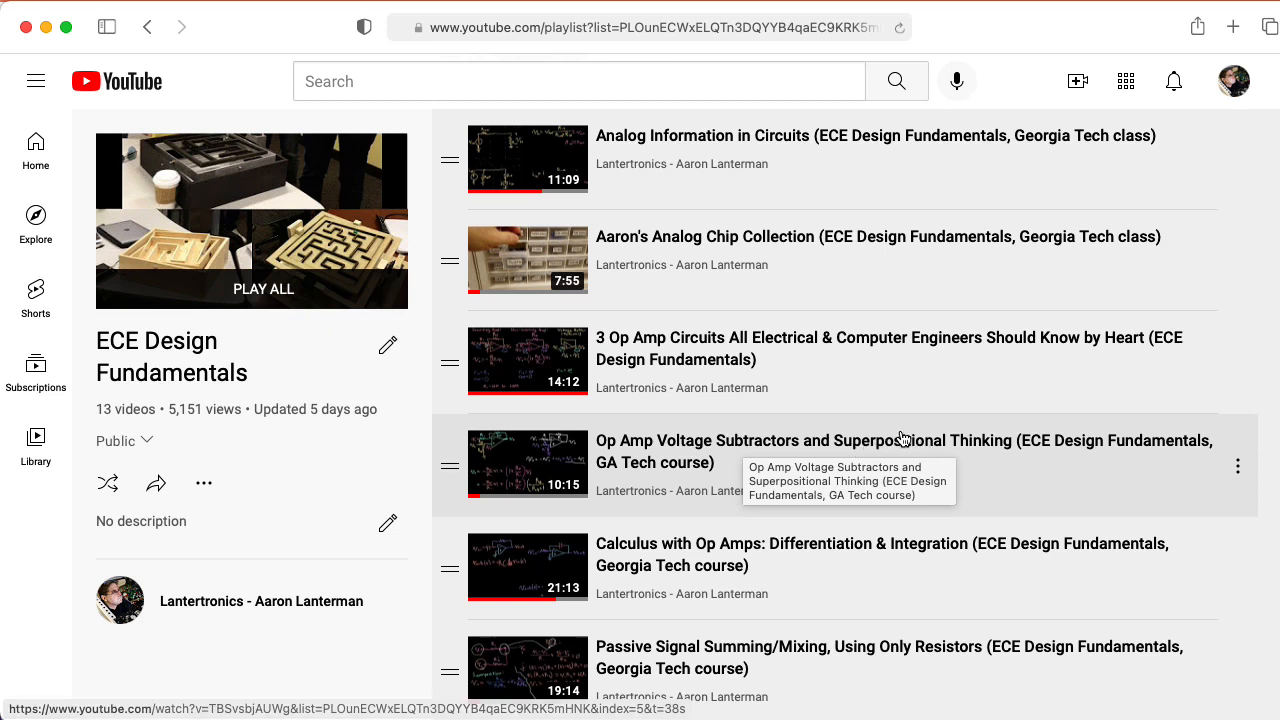
mouse_move(902, 444)
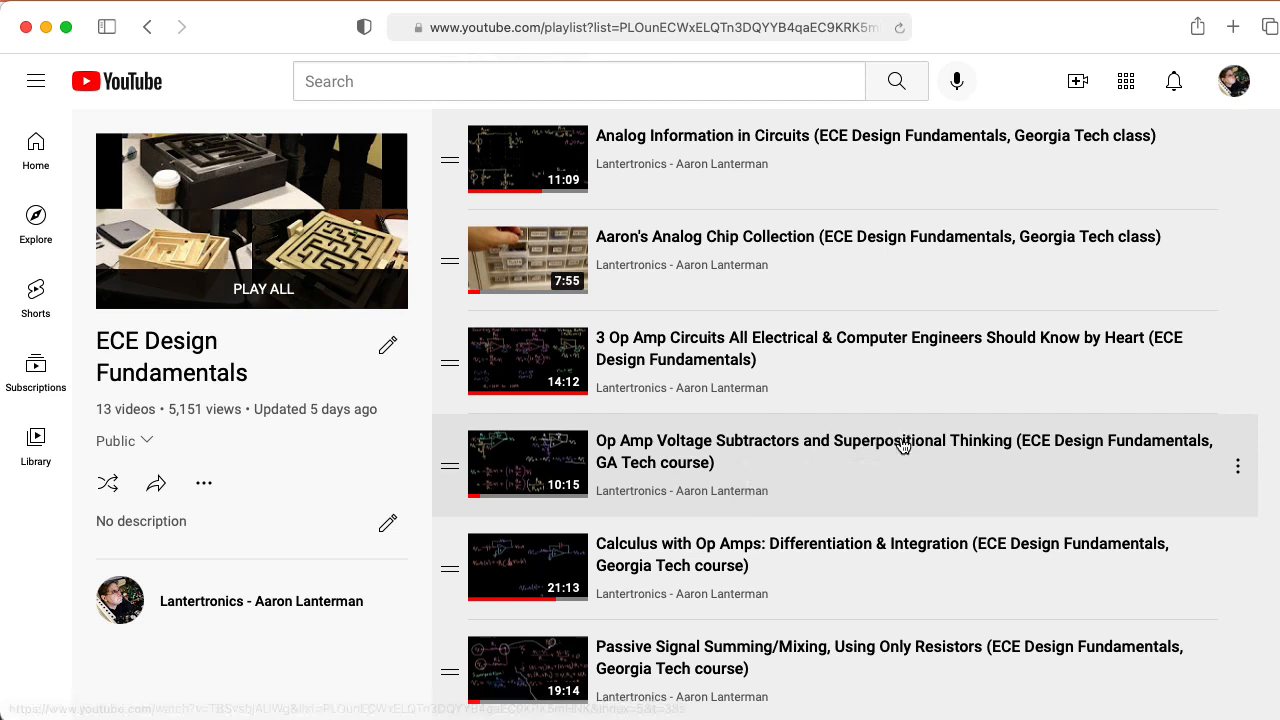
mouse_move(800, 564)
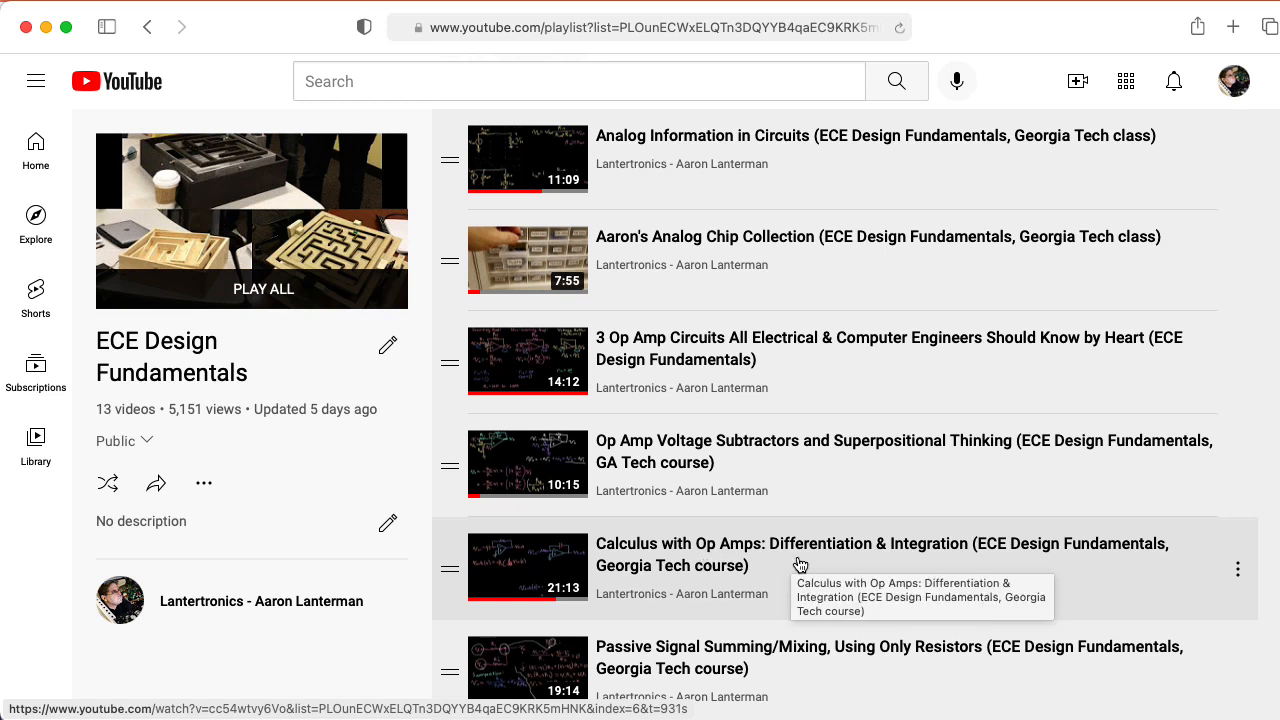
mouse_move(940, 568)
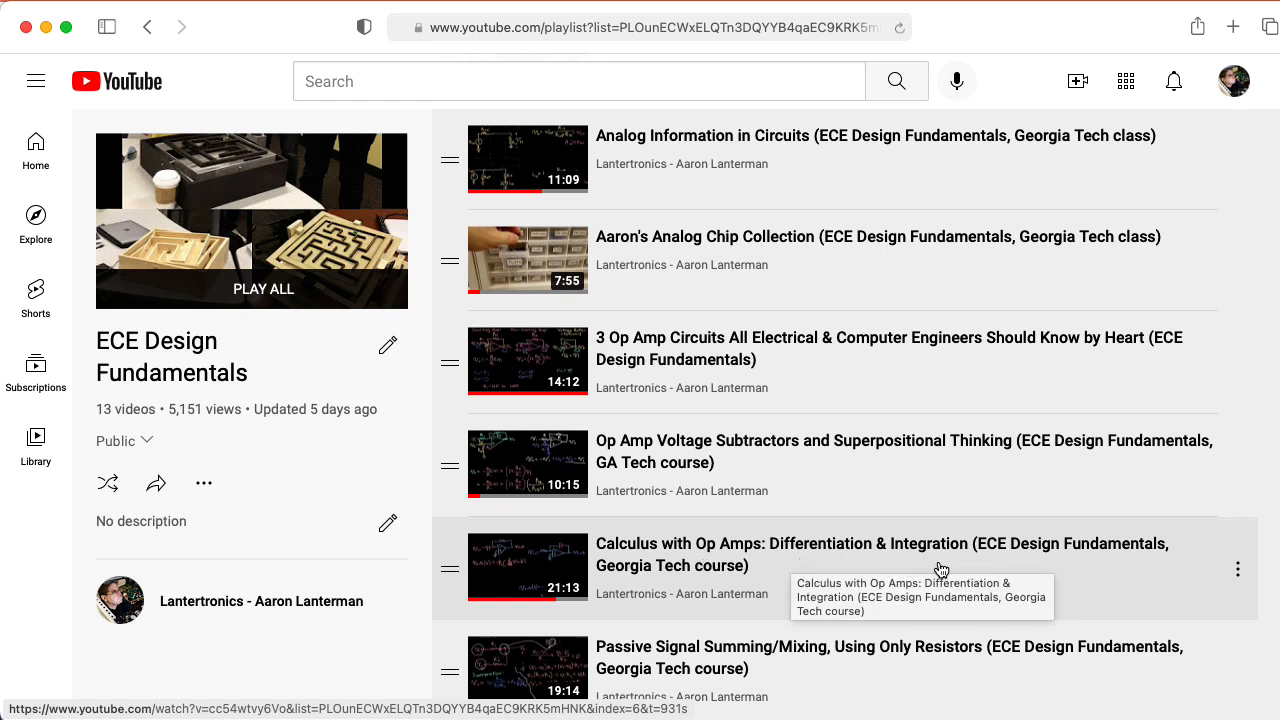
mouse_move(956, 556)
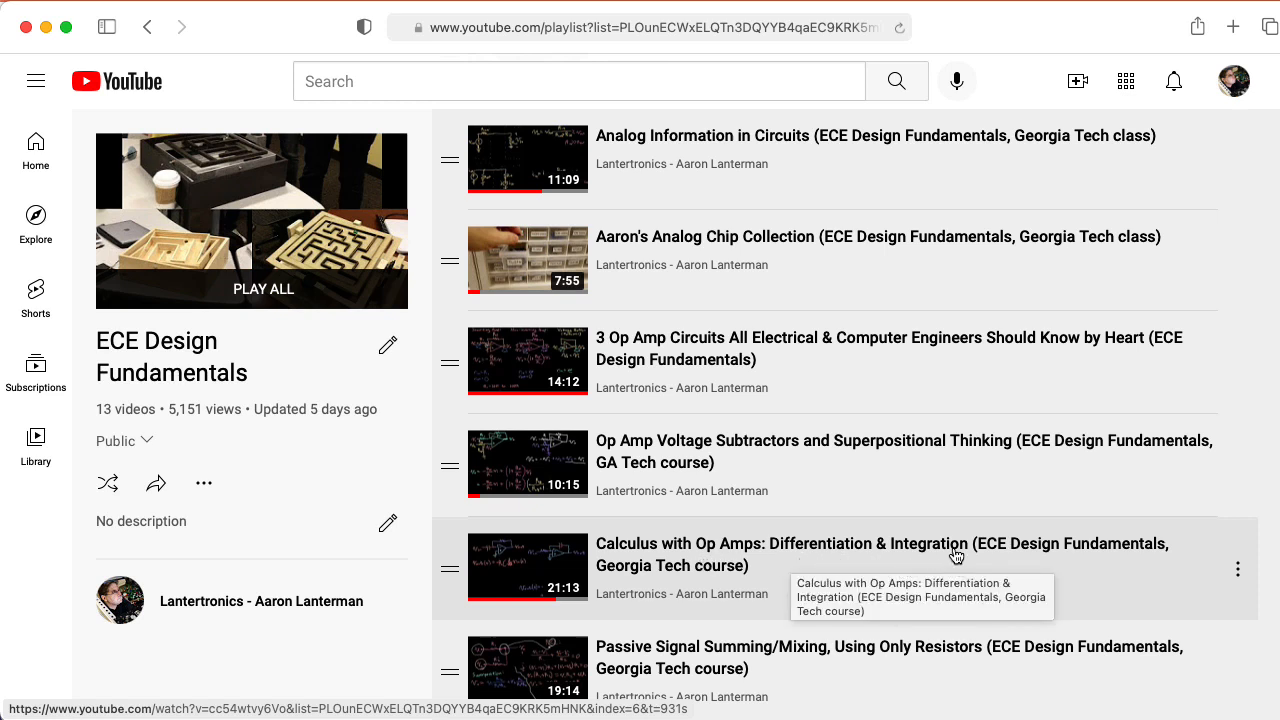
mouse_move(1060, 520)
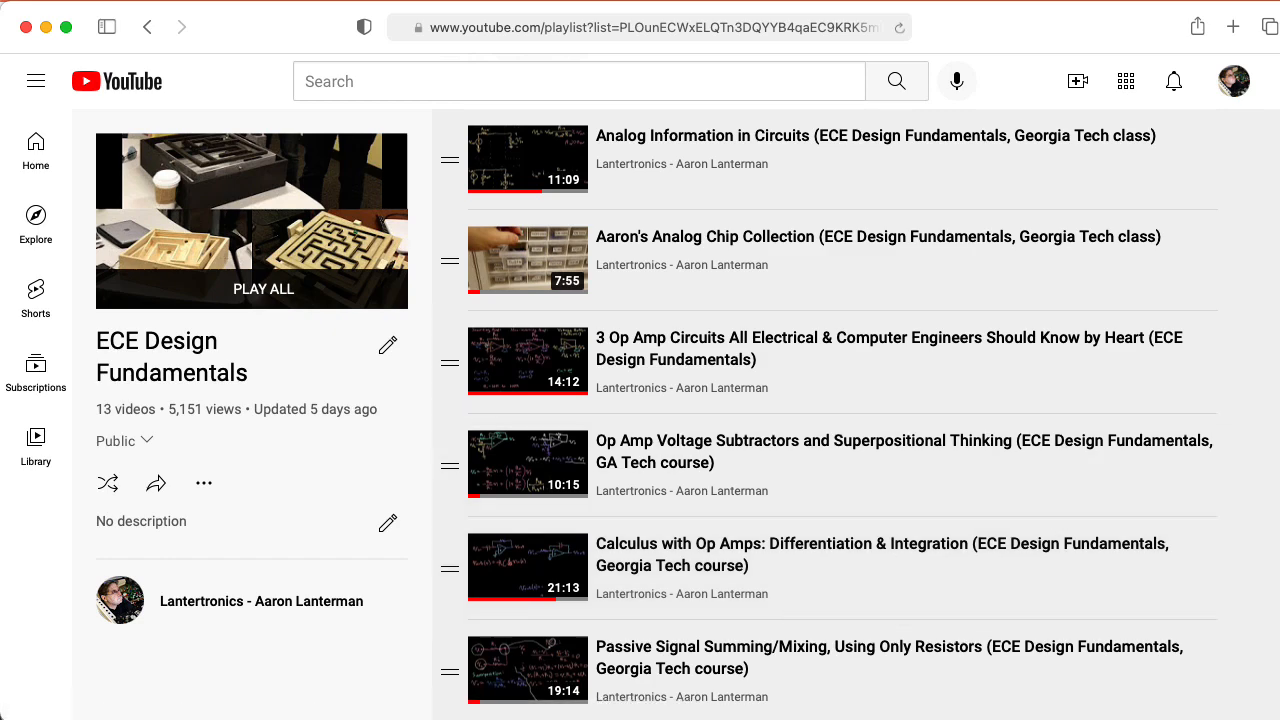
scroll(down, 3)
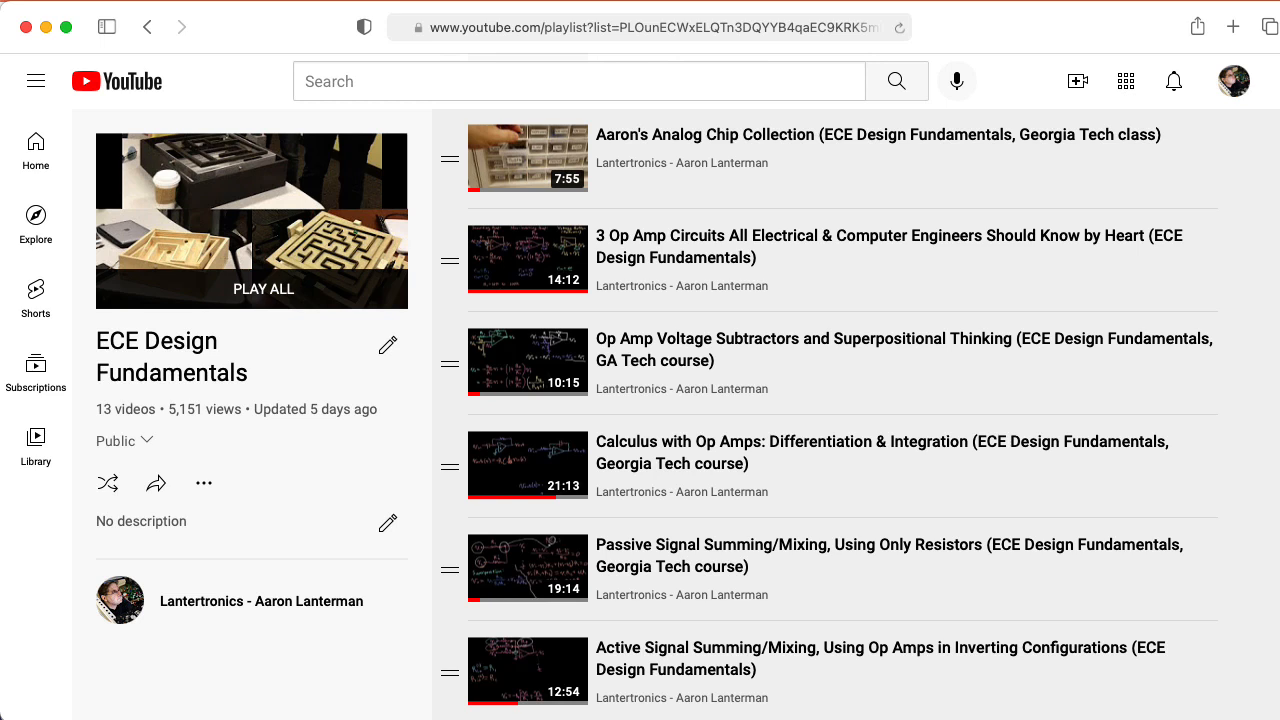
mouse_move(660, 560)
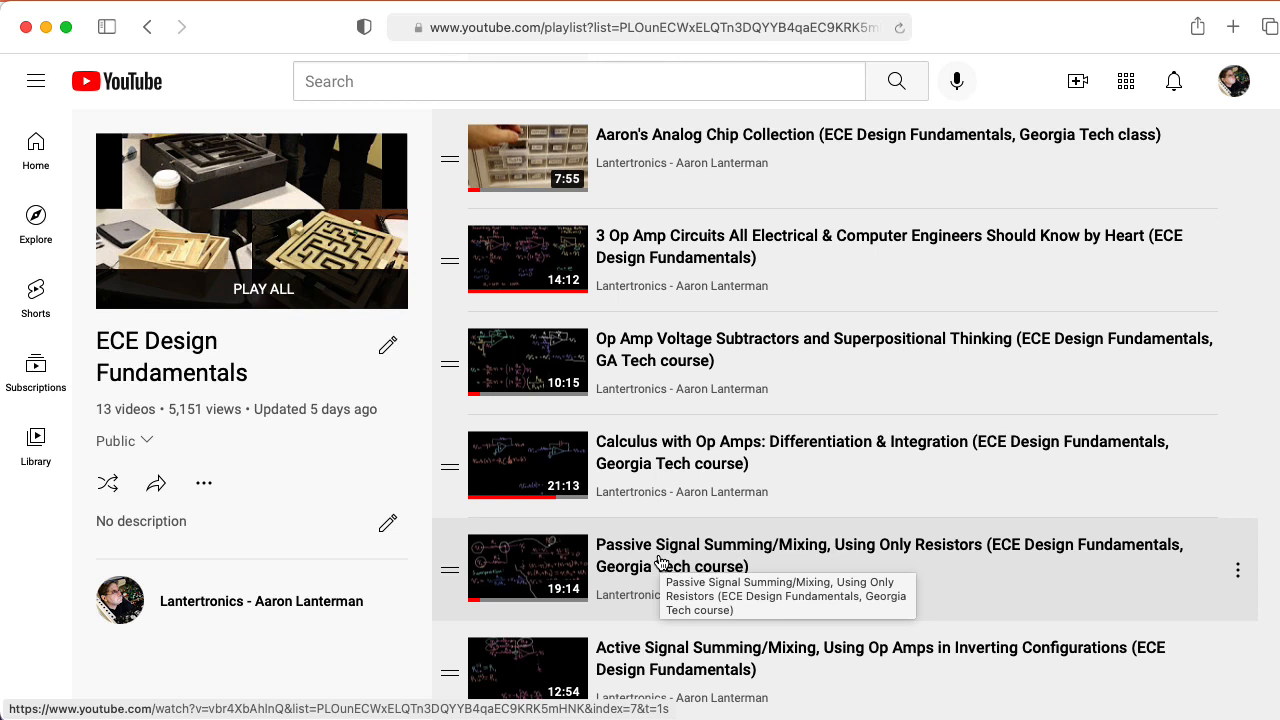
mouse_move(714, 668)
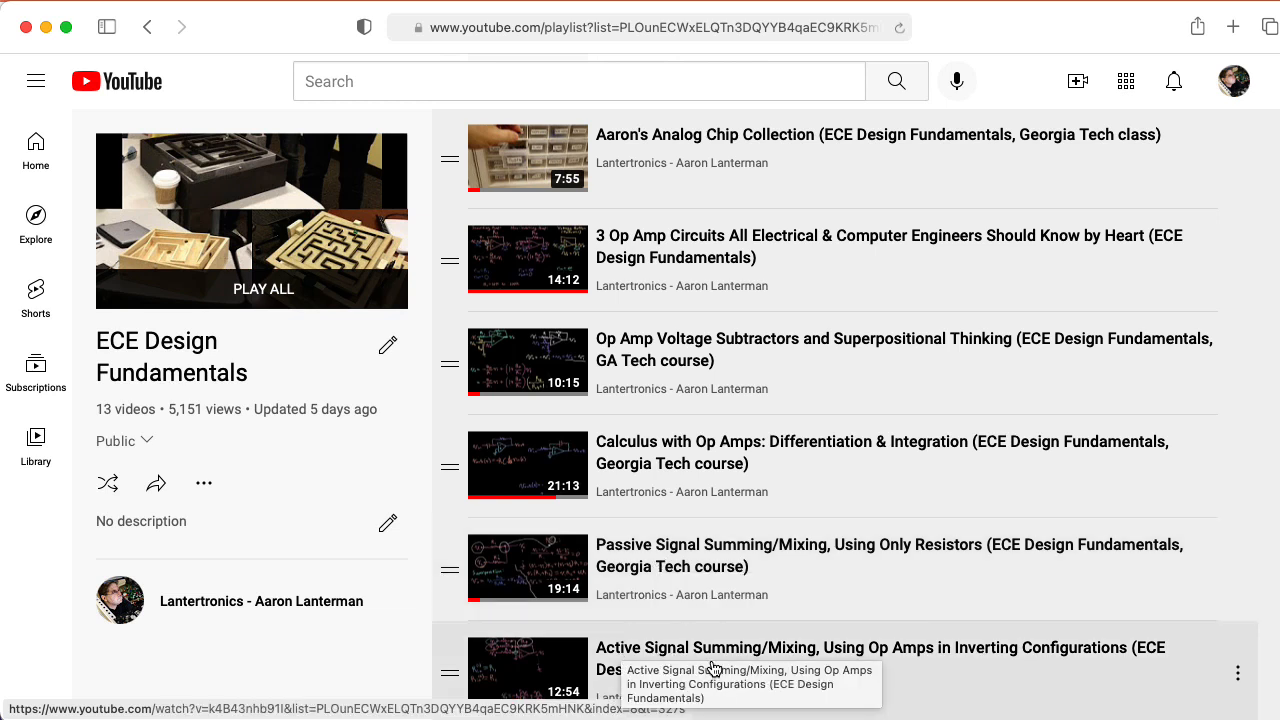
mouse_move(760, 552)
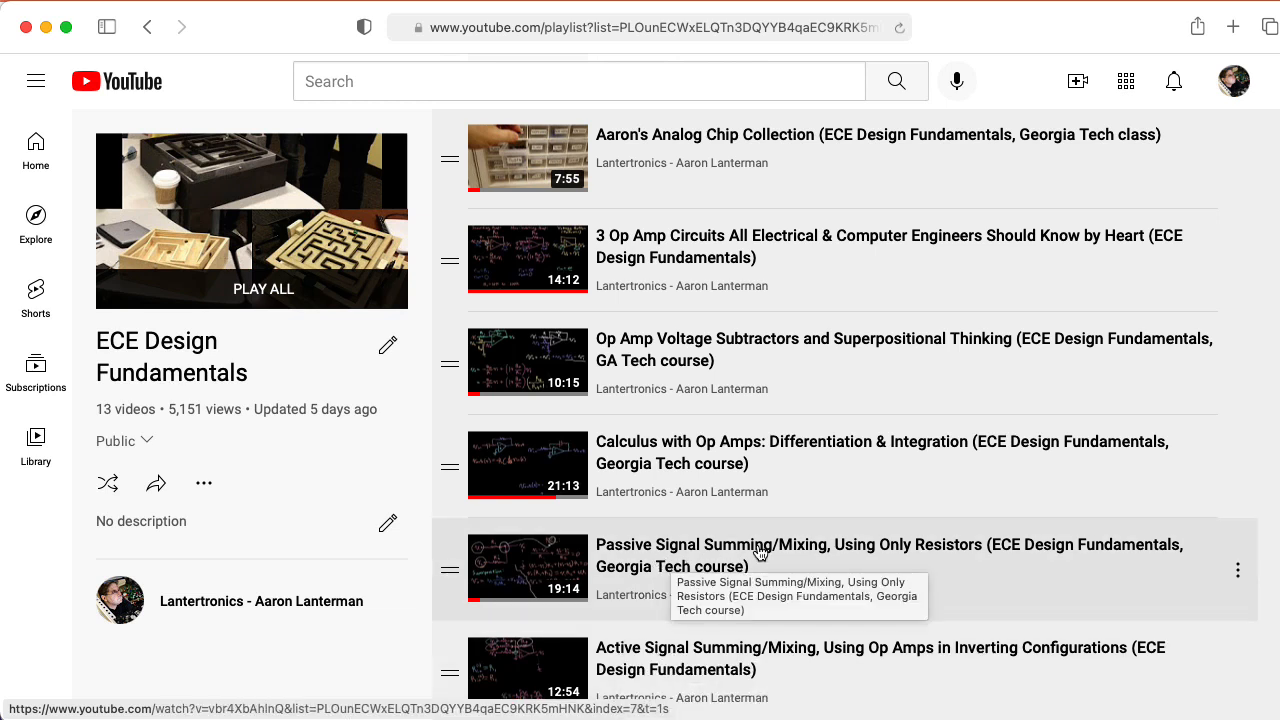
mouse_move(918, 552)
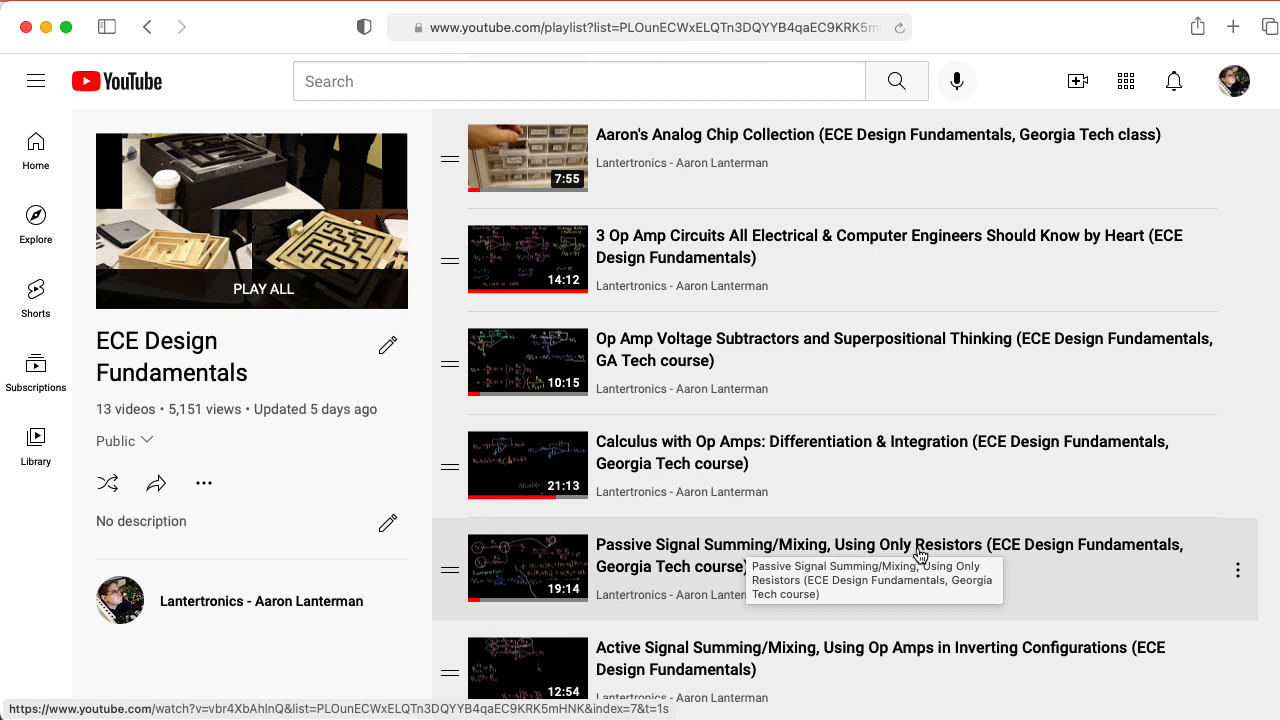
mouse_move(836, 672)
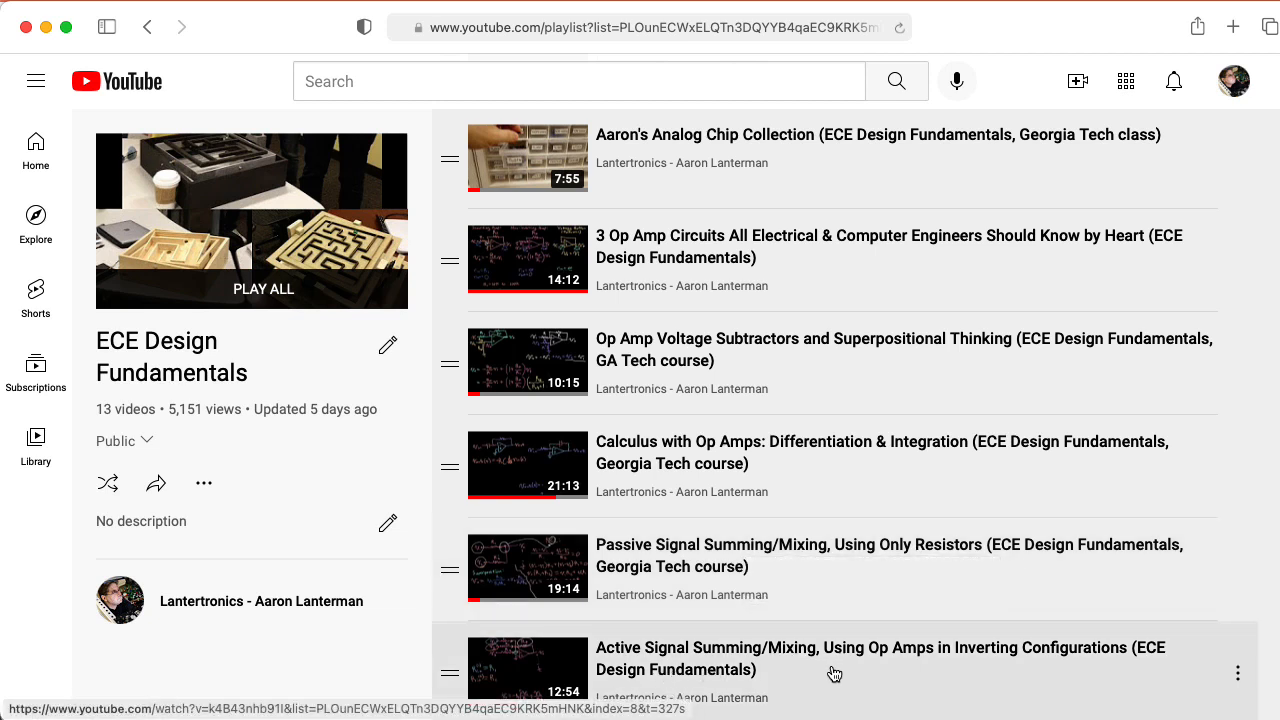
mouse_move(1252, 612)
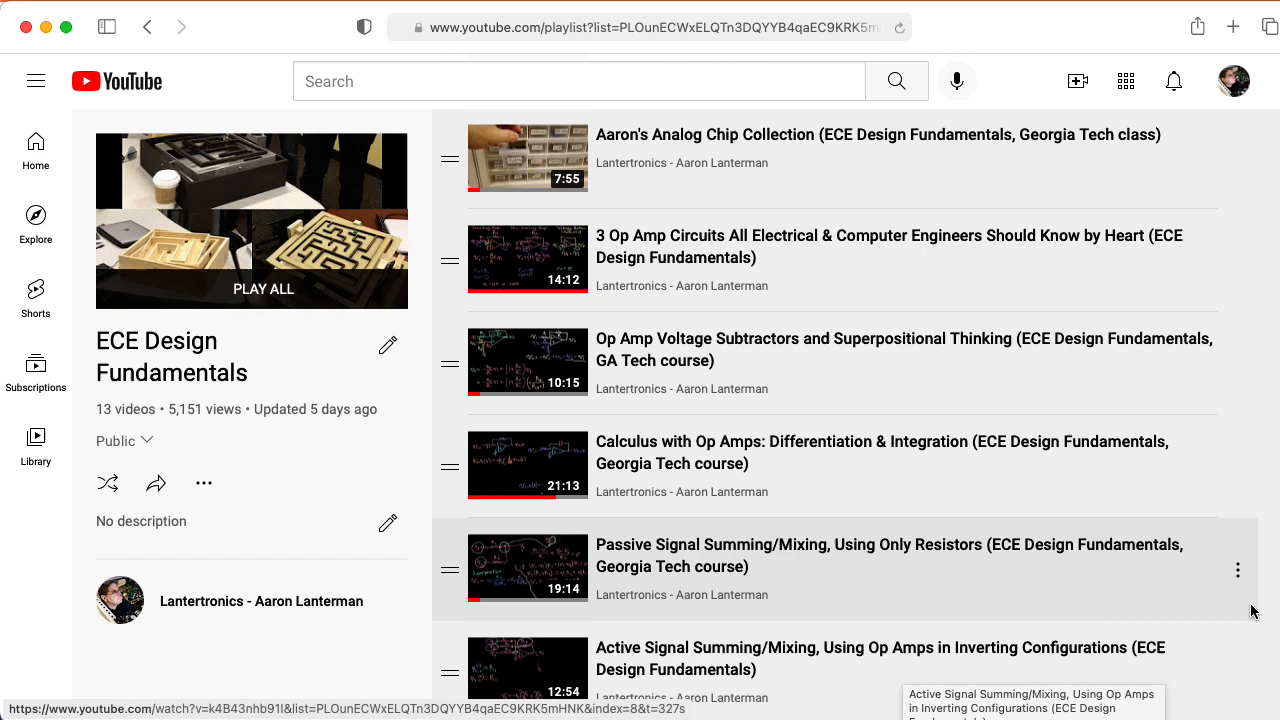
scroll(down, 3)
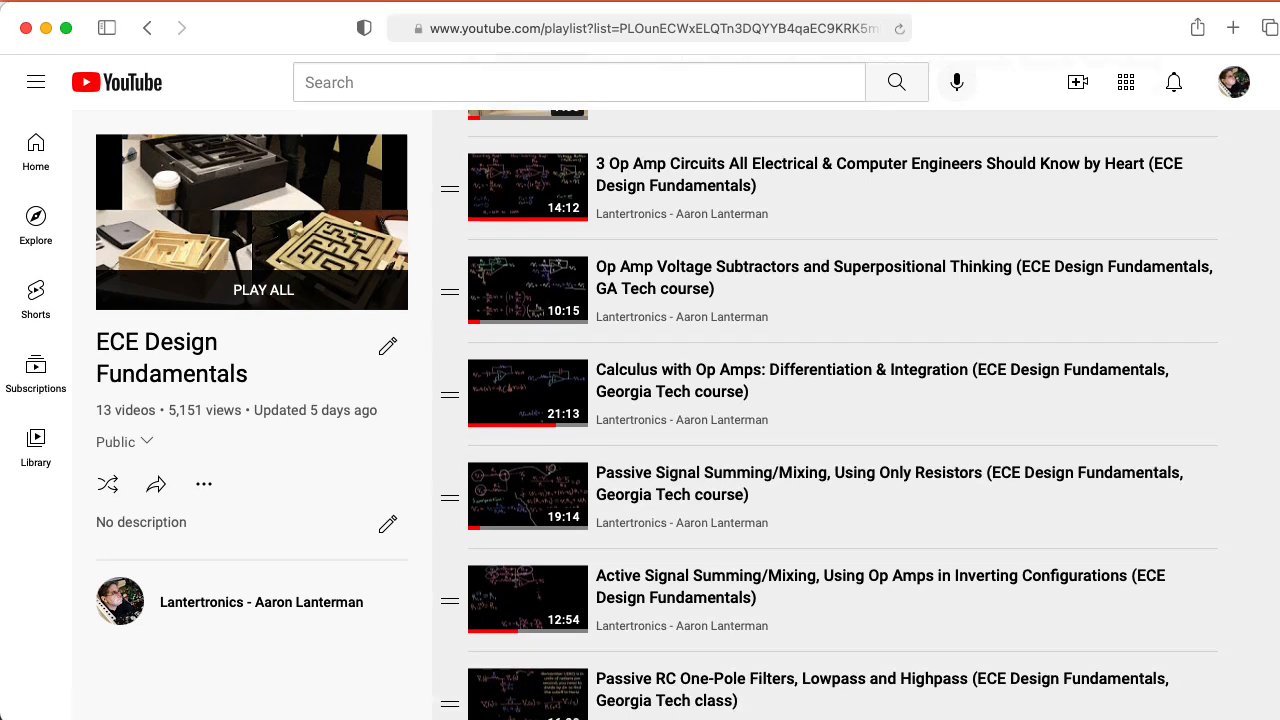
scroll(down, 3)
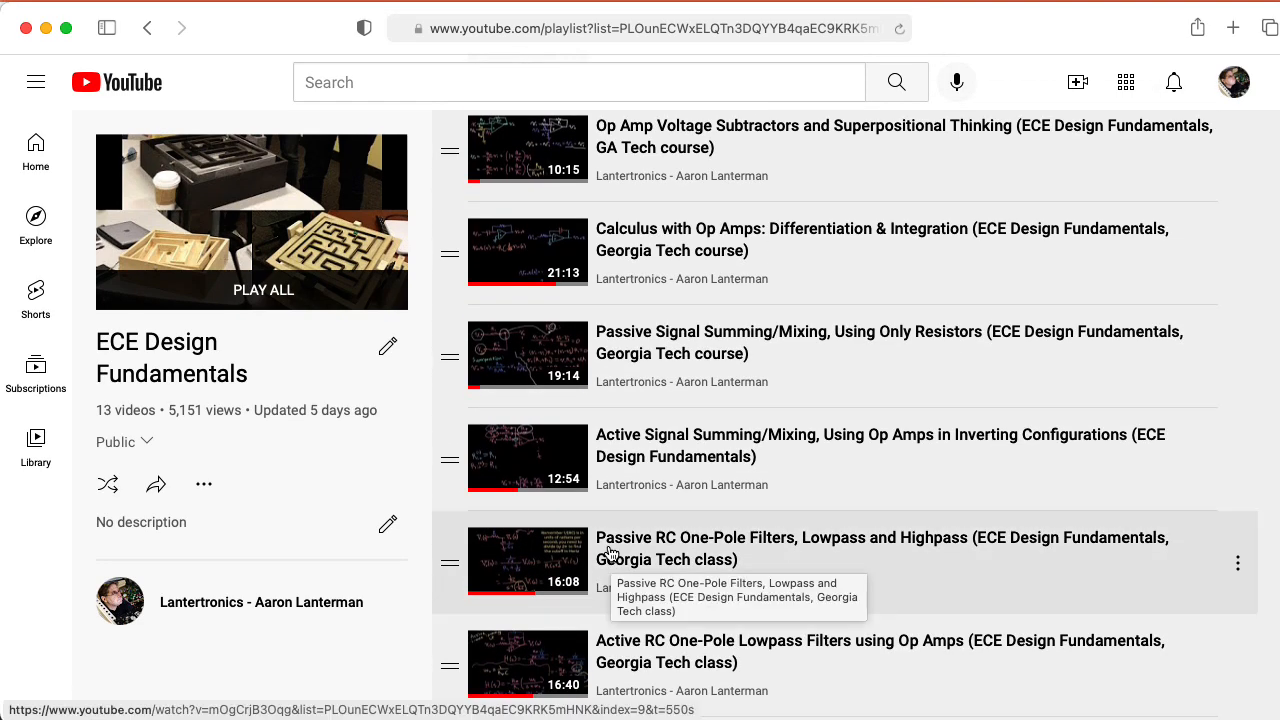
mouse_move(808, 548)
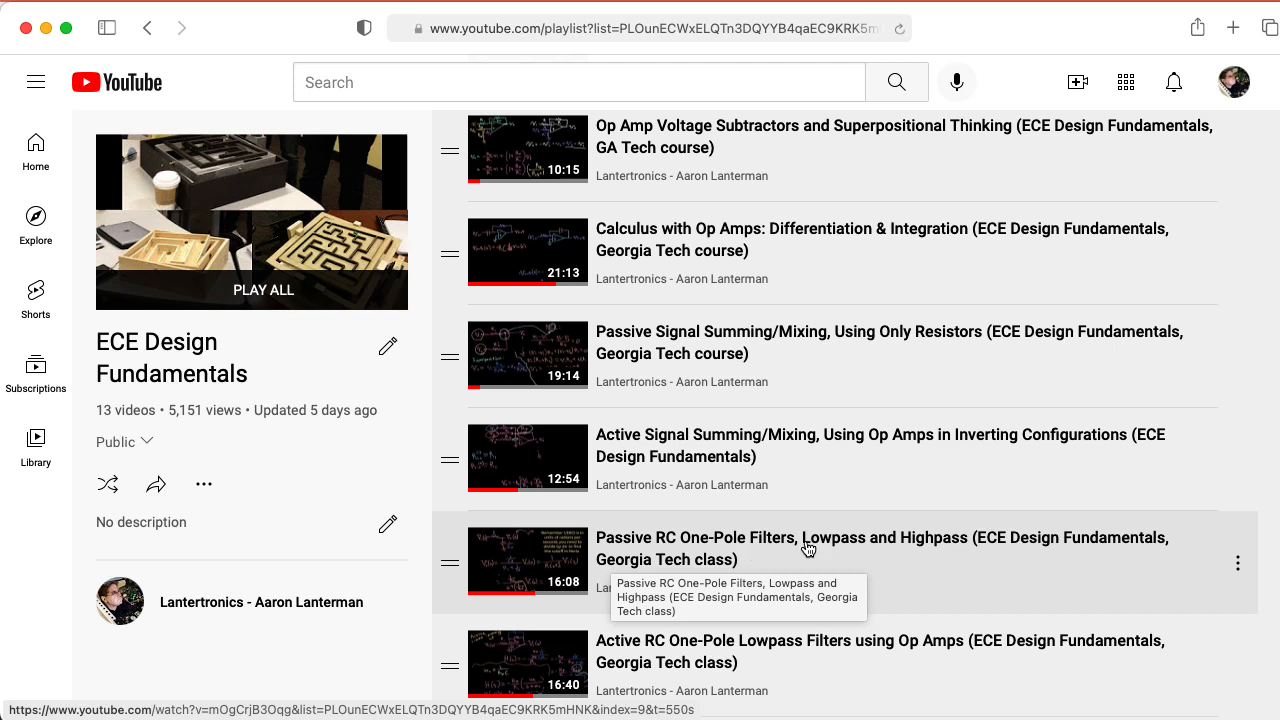
mouse_move(884, 586)
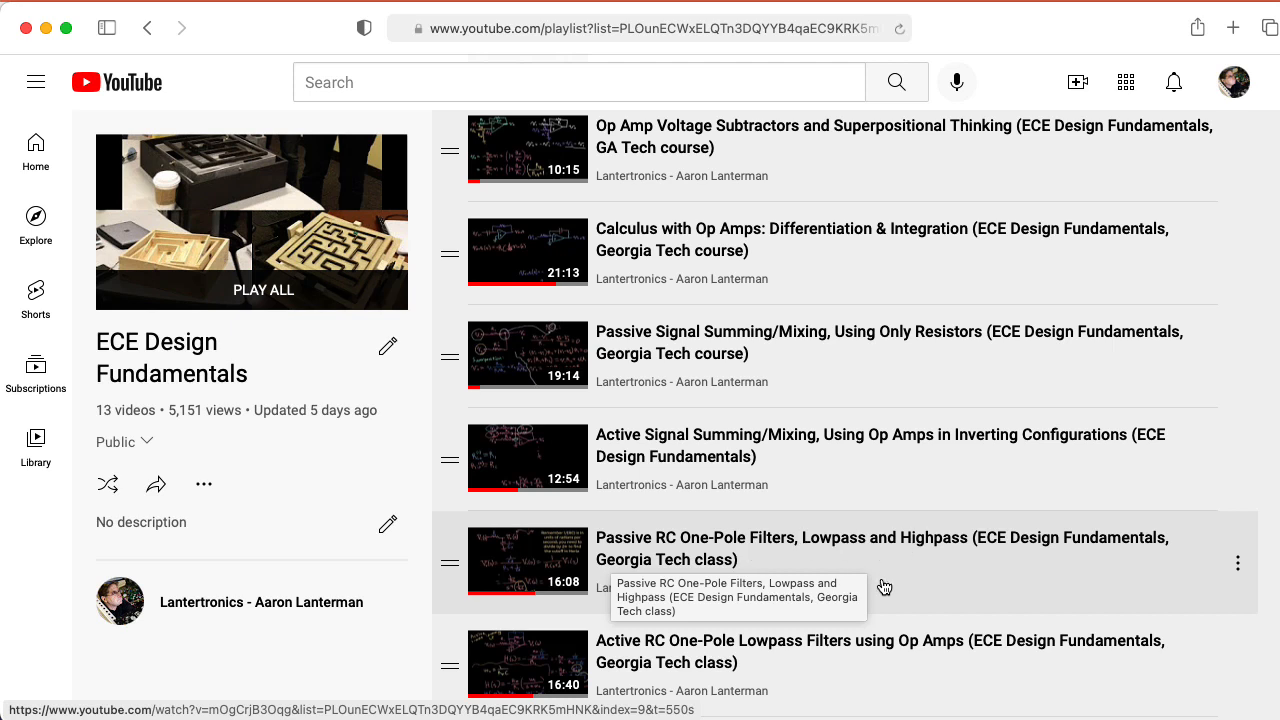
mouse_move(696, 656)
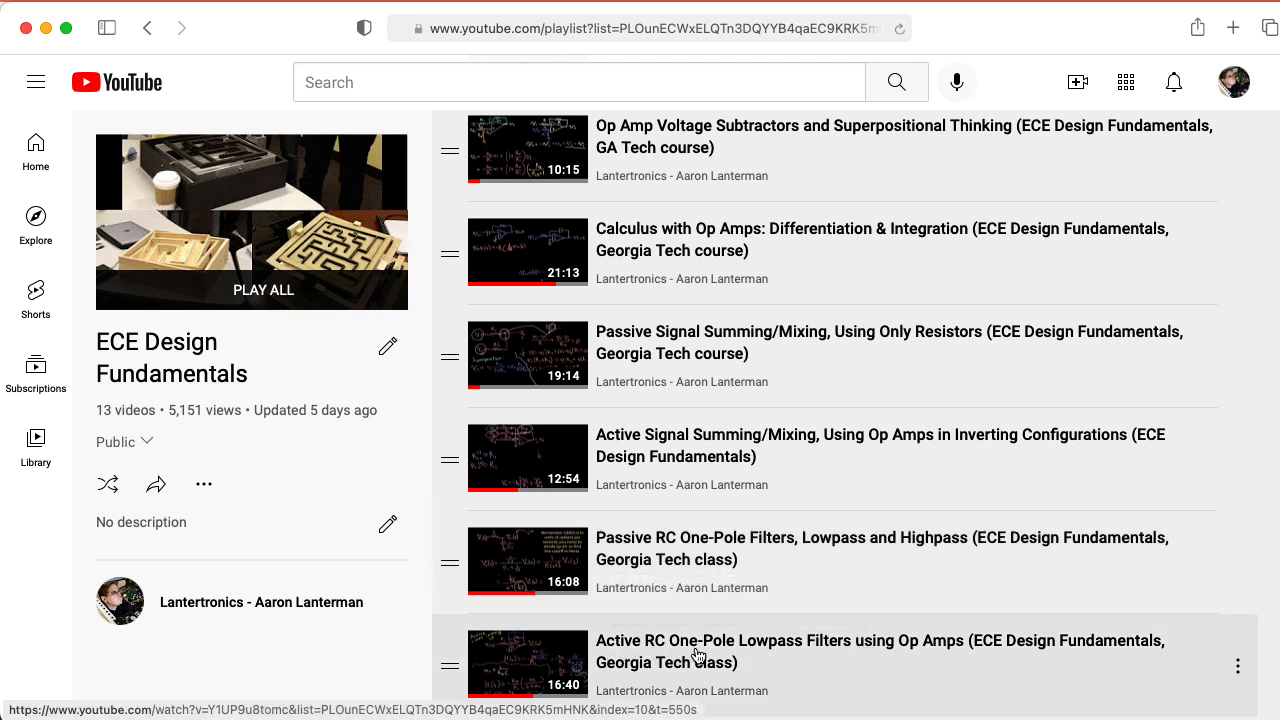
mouse_move(940, 650)
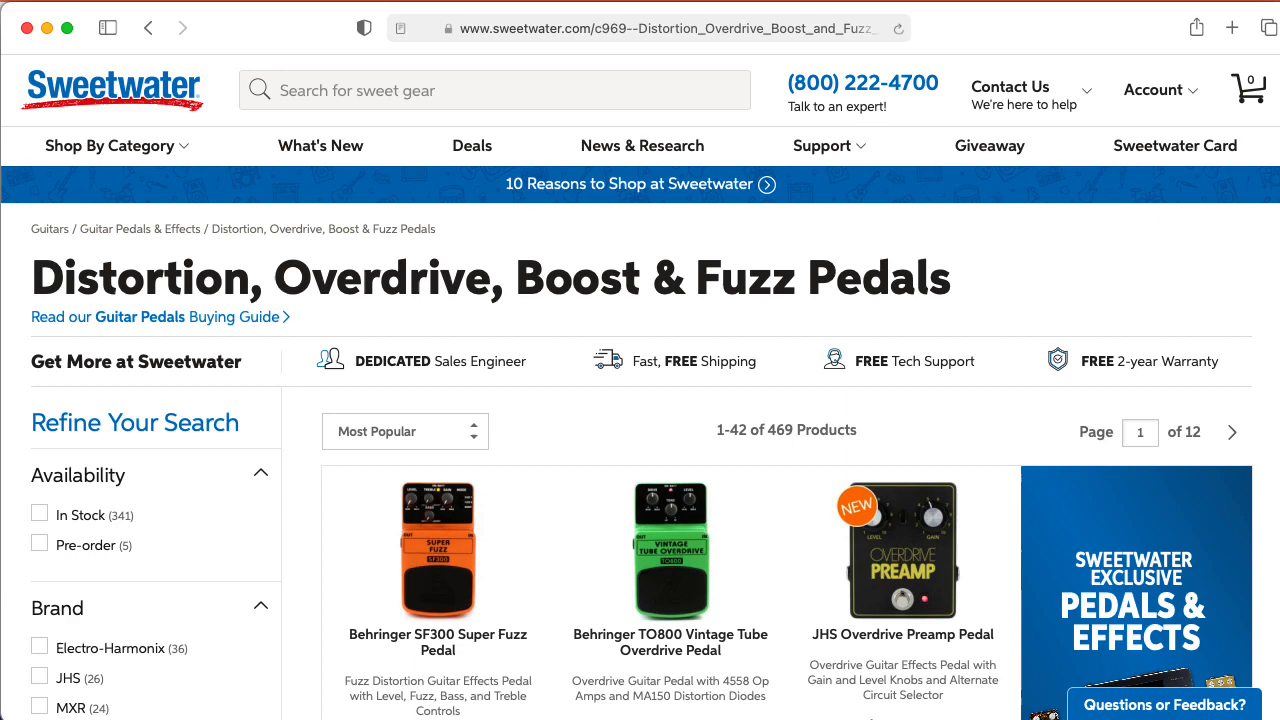
scroll(down, 3)
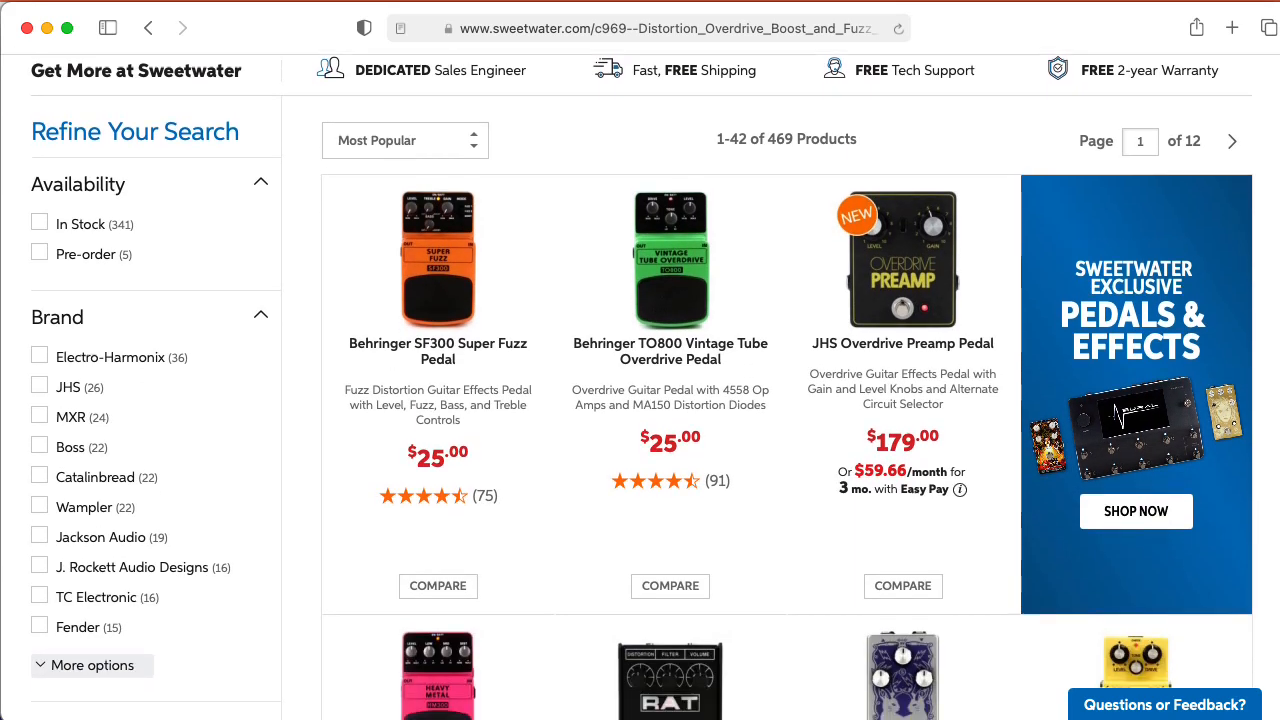
scroll(down, 3)
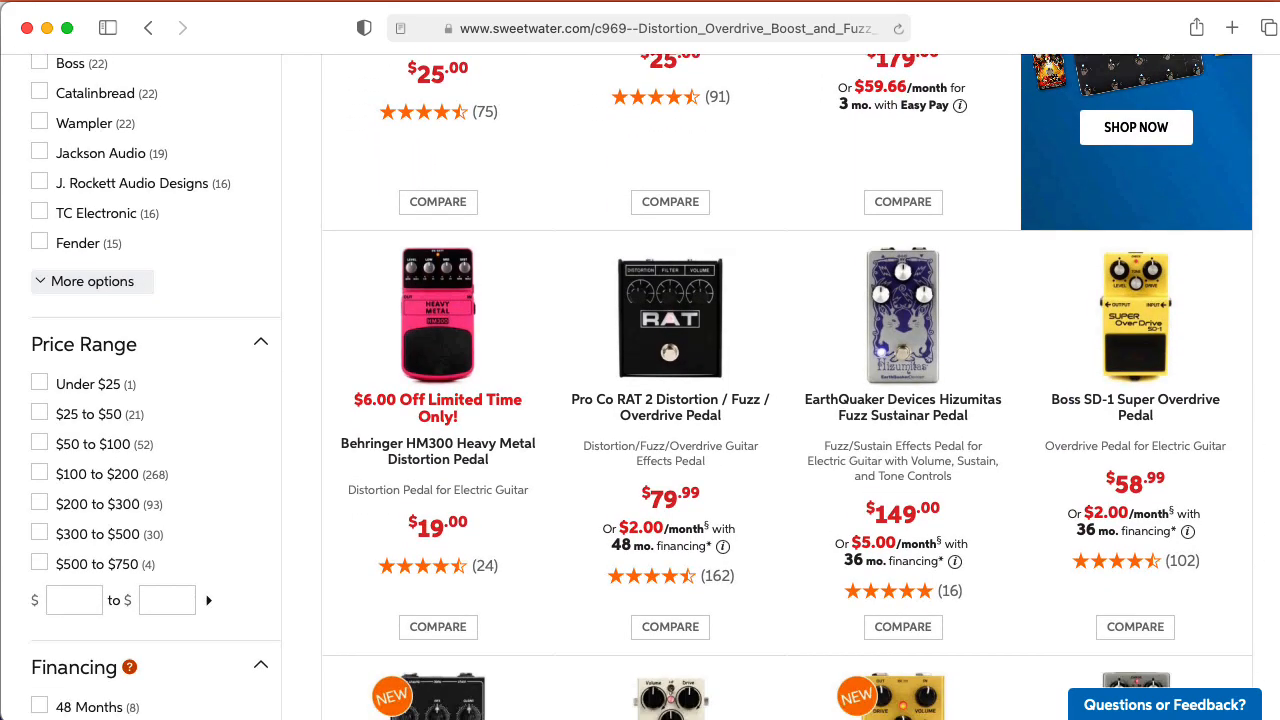
scroll(down, 3)
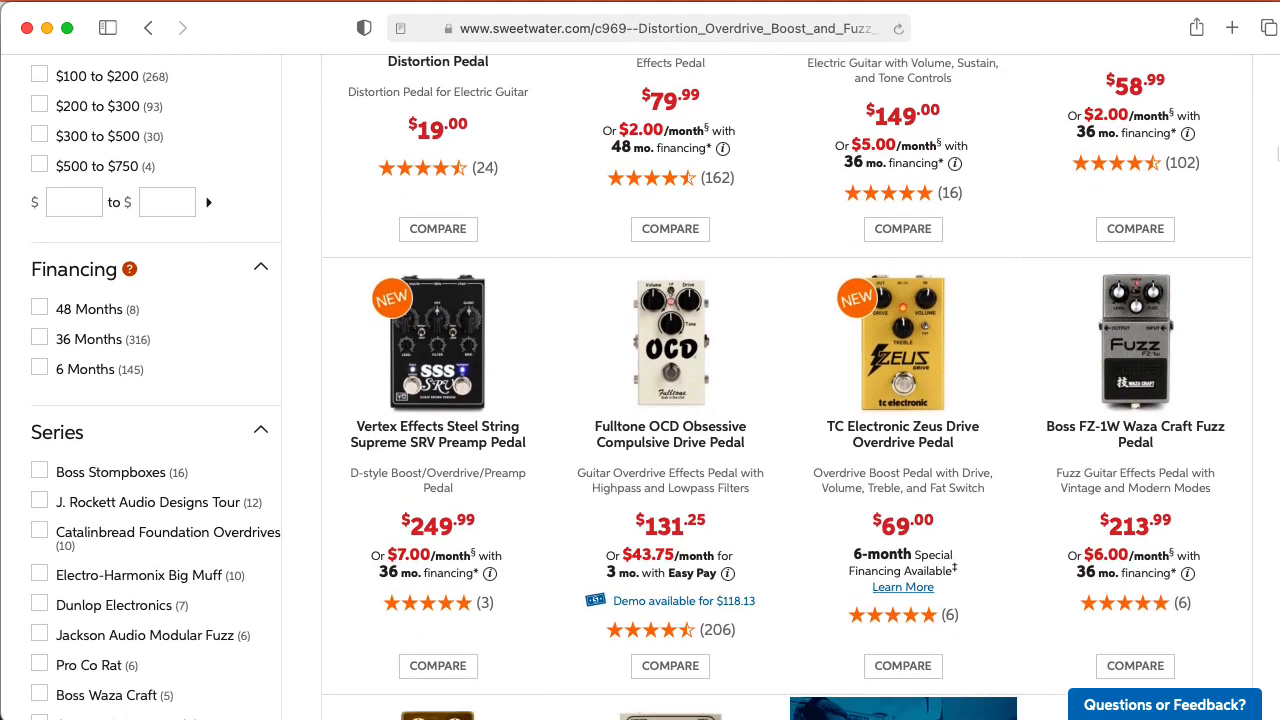
scroll(down, 3)
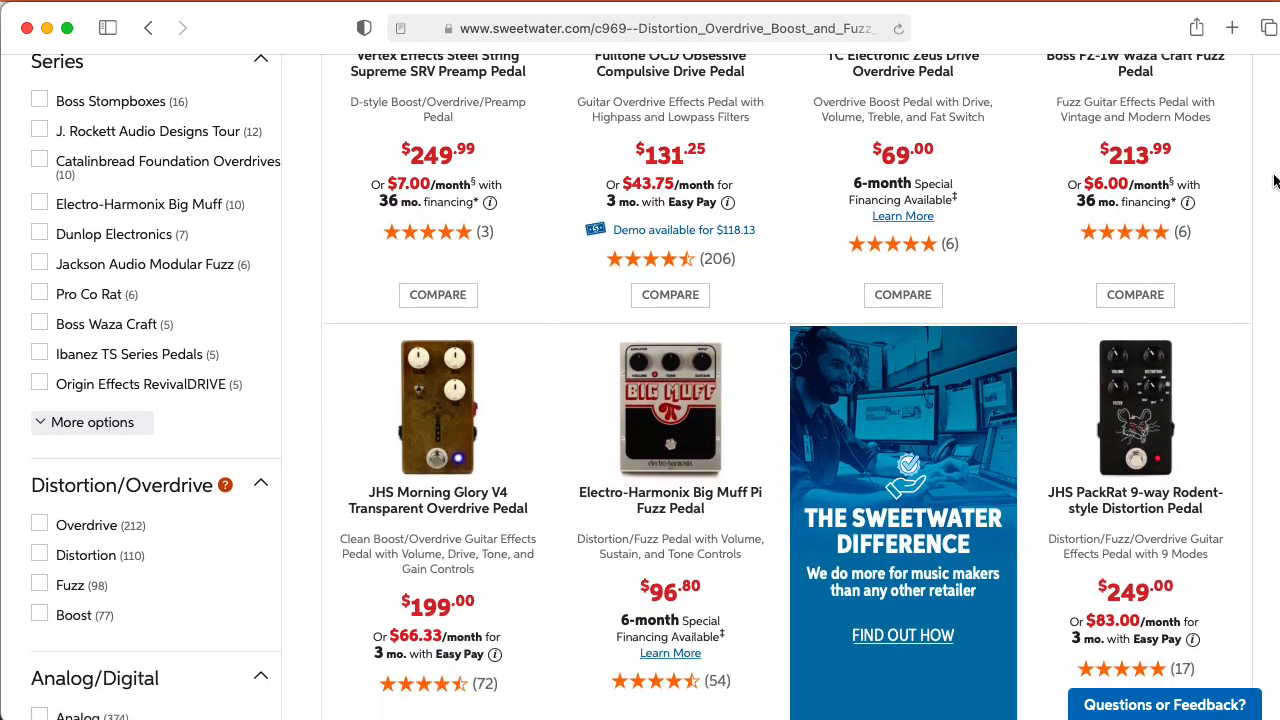
scroll(down, 3)
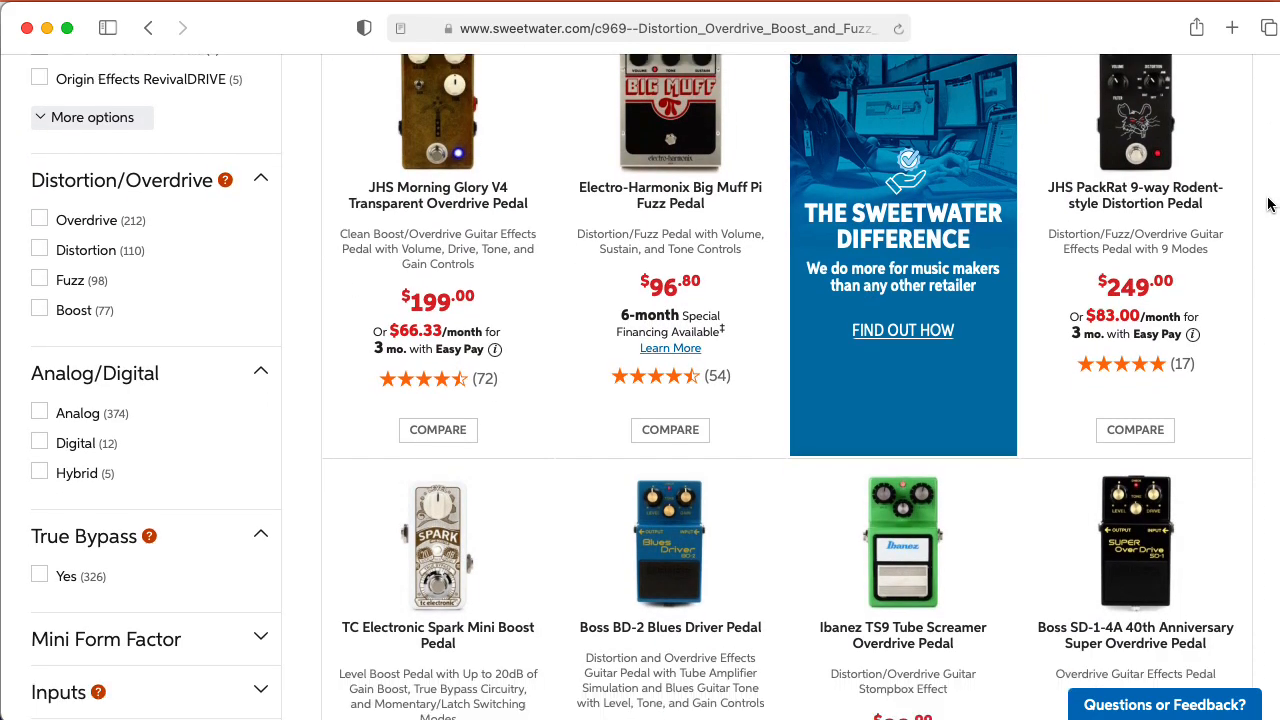
scroll(down, 3)
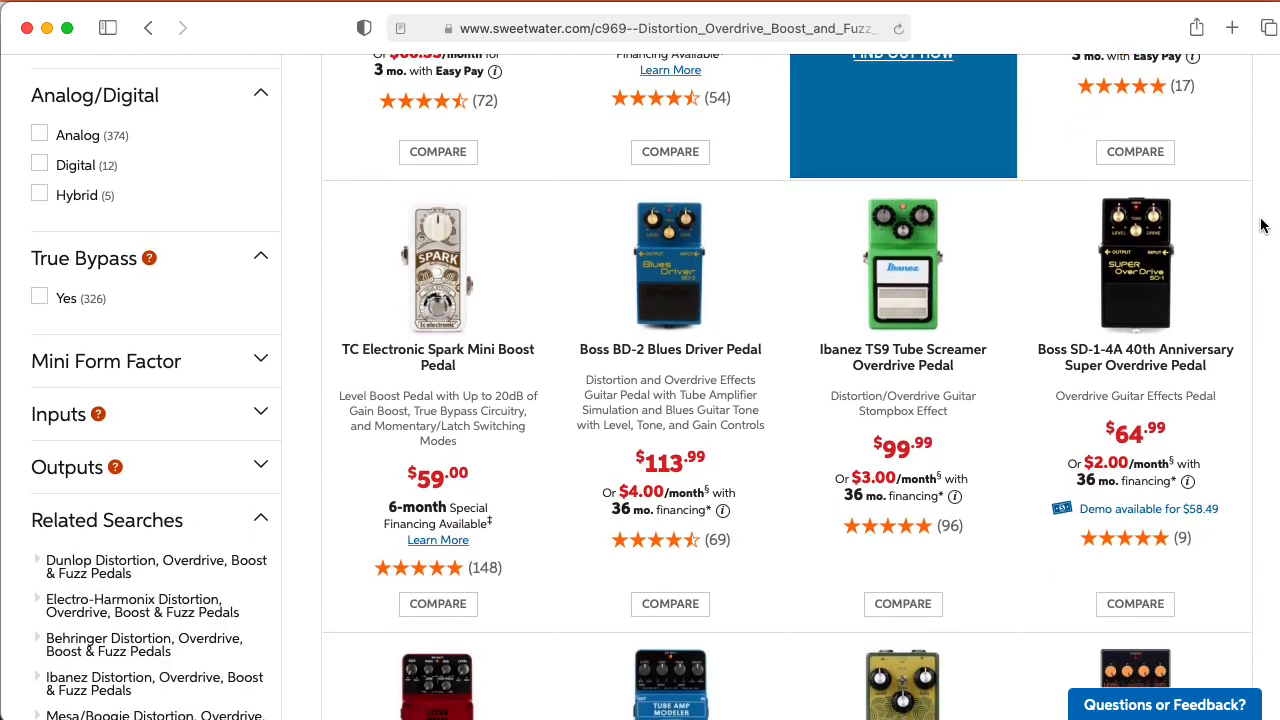
scroll(down, 3)
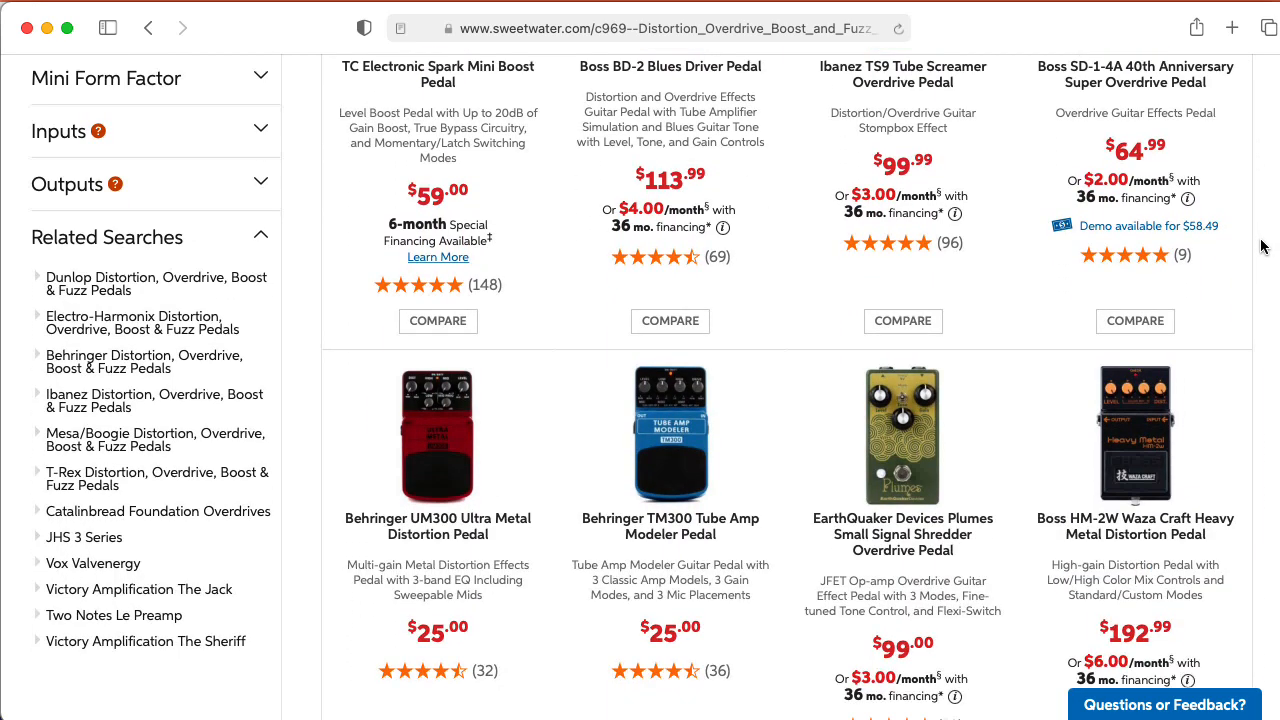
scroll(down, 3)
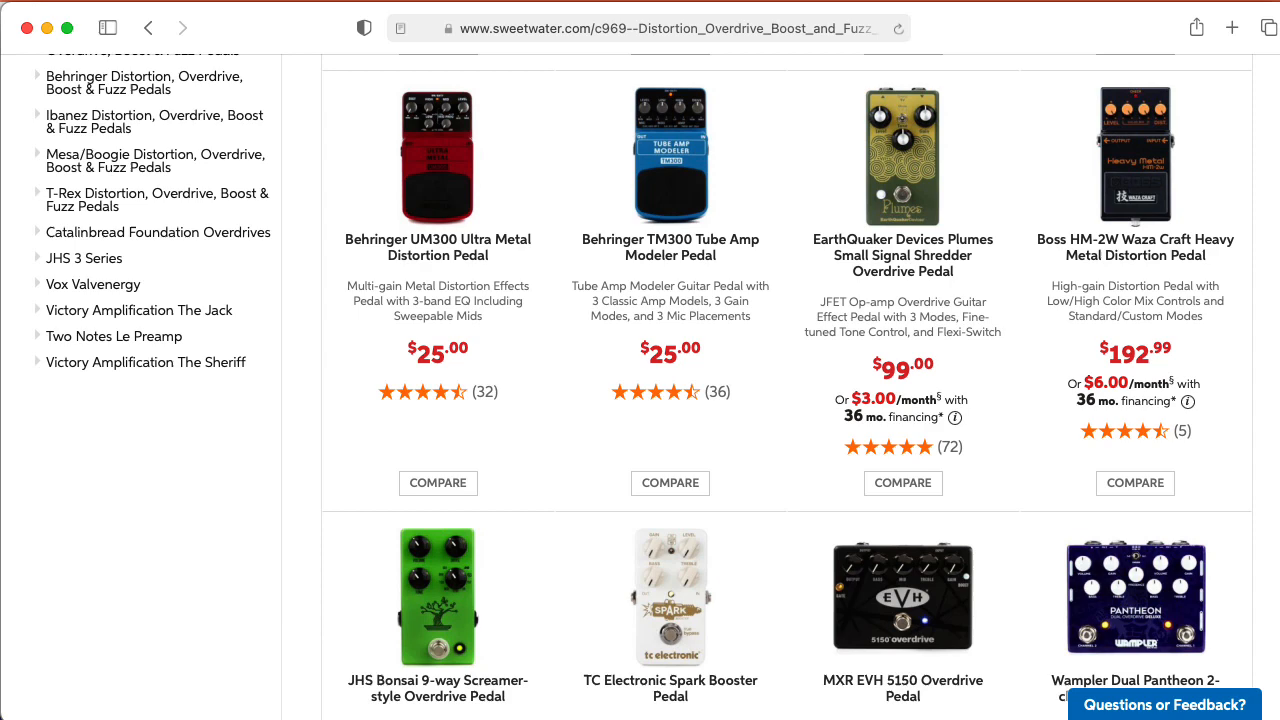
scroll(down, 3)
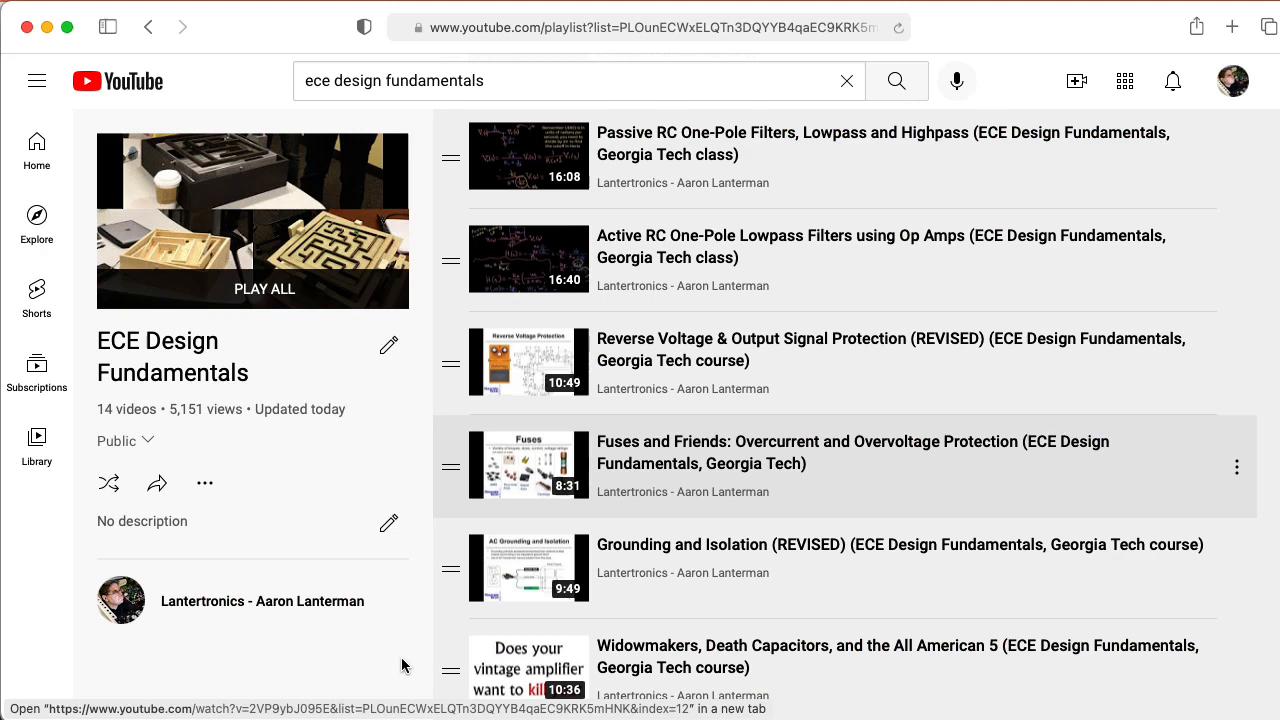
mouse_move(584, 390)
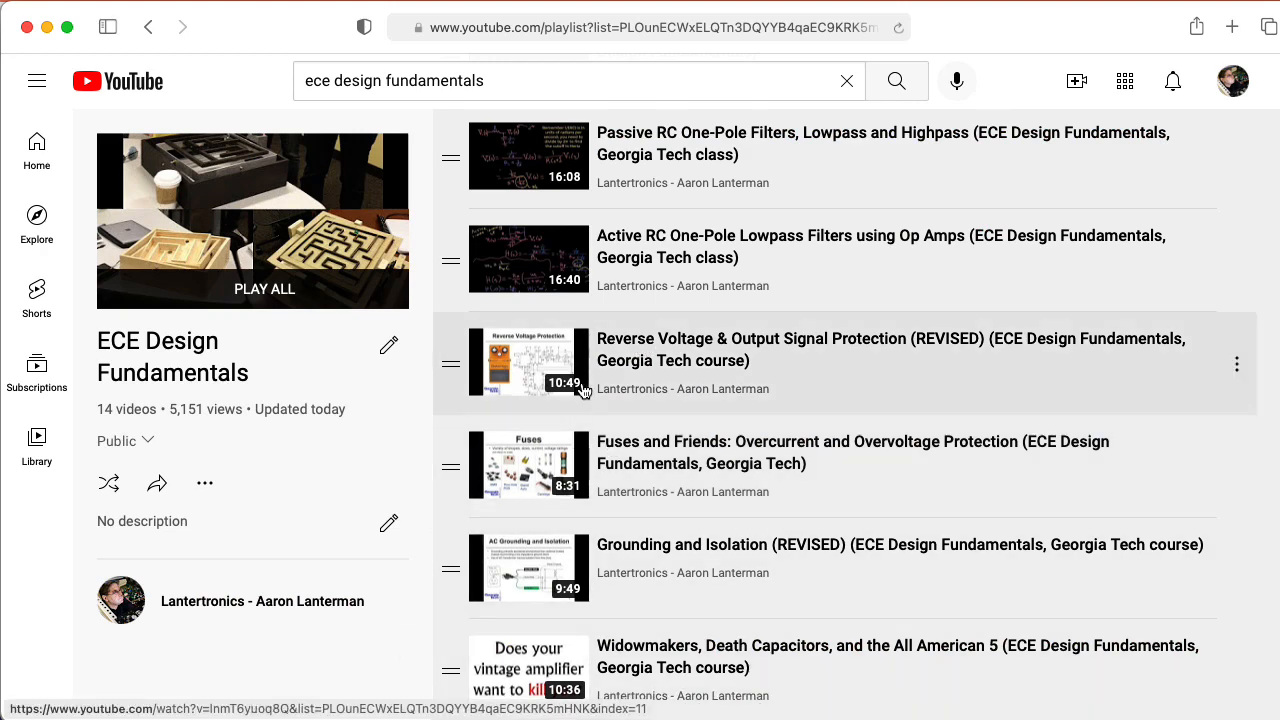
mouse_move(700, 452)
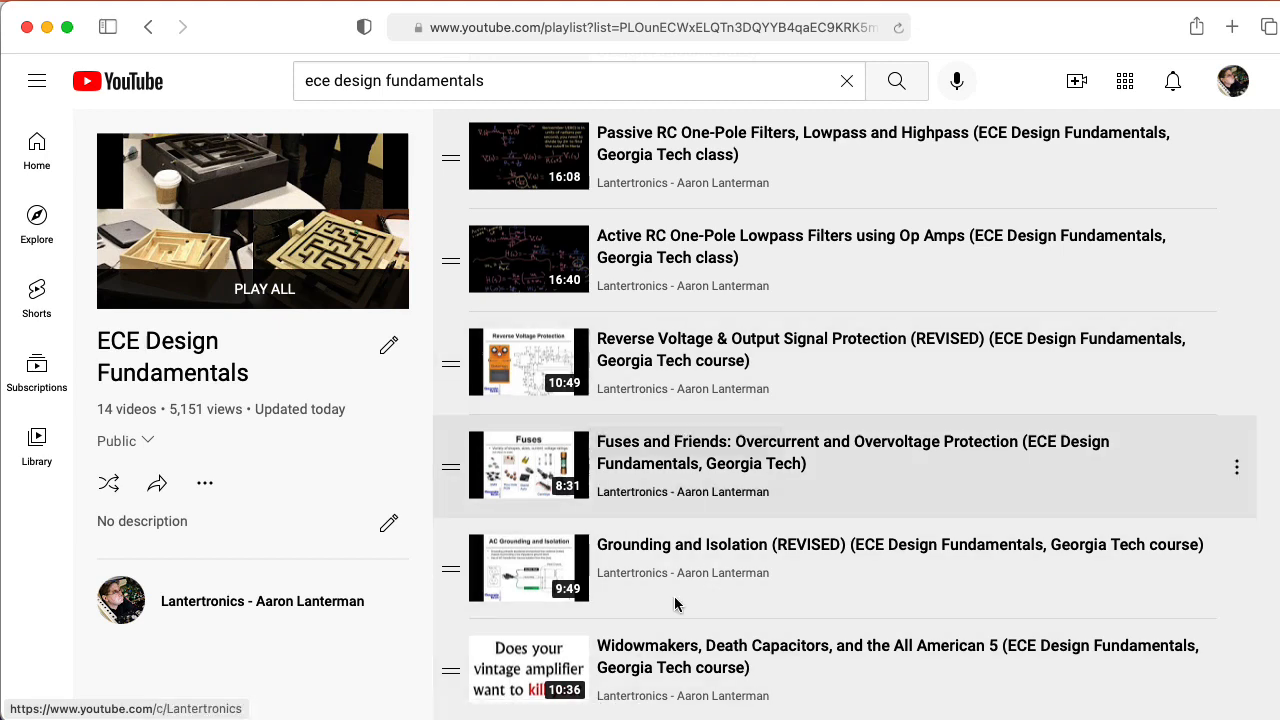
mouse_move(648, 668)
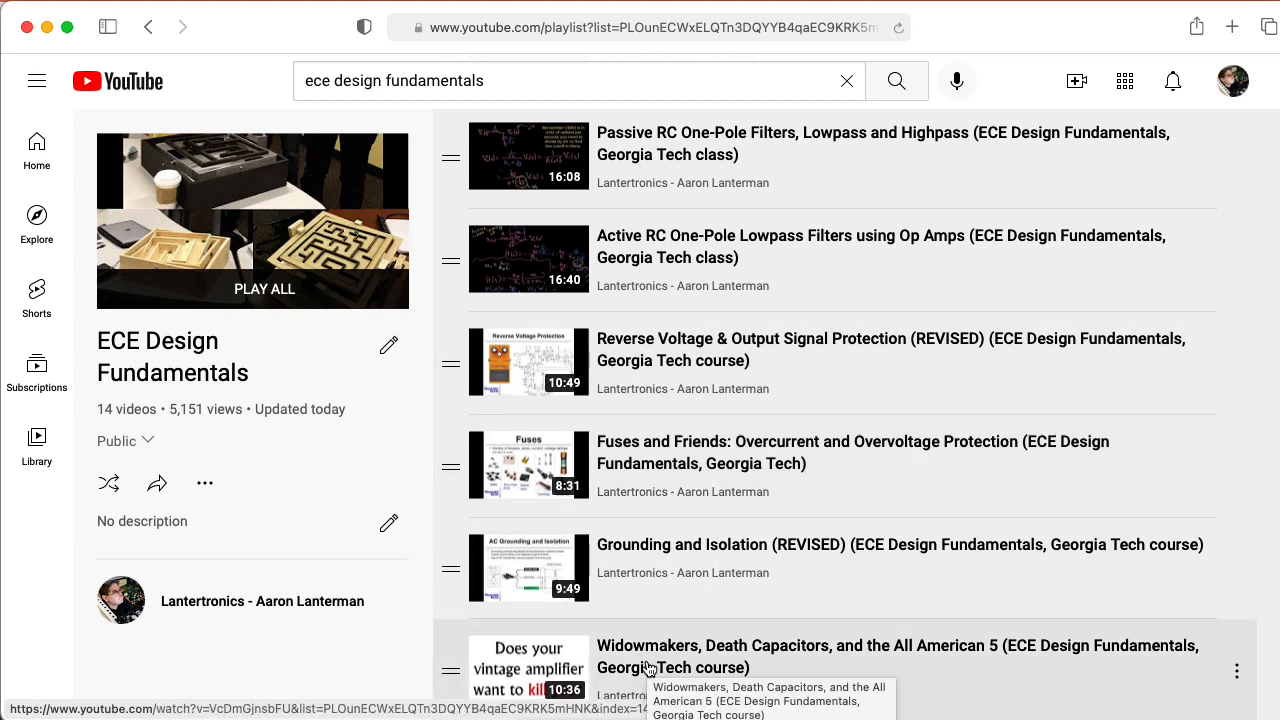
mouse_move(656, 468)
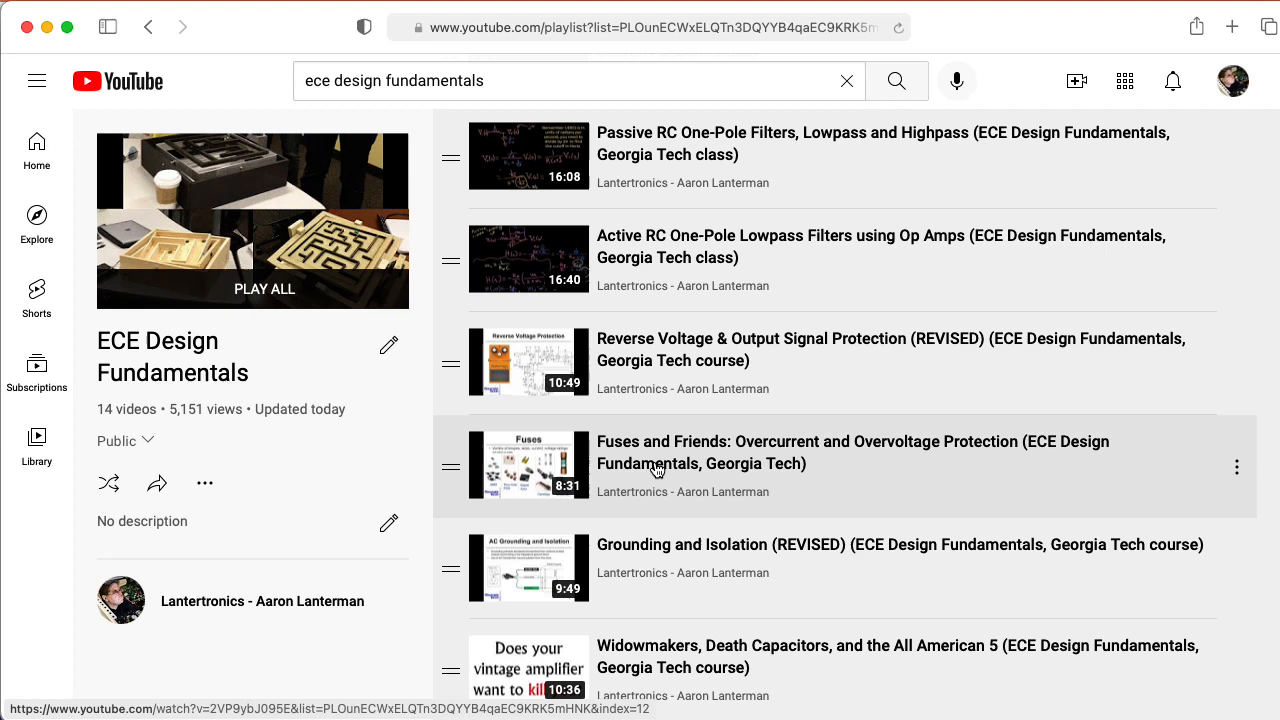
mouse_move(748, 572)
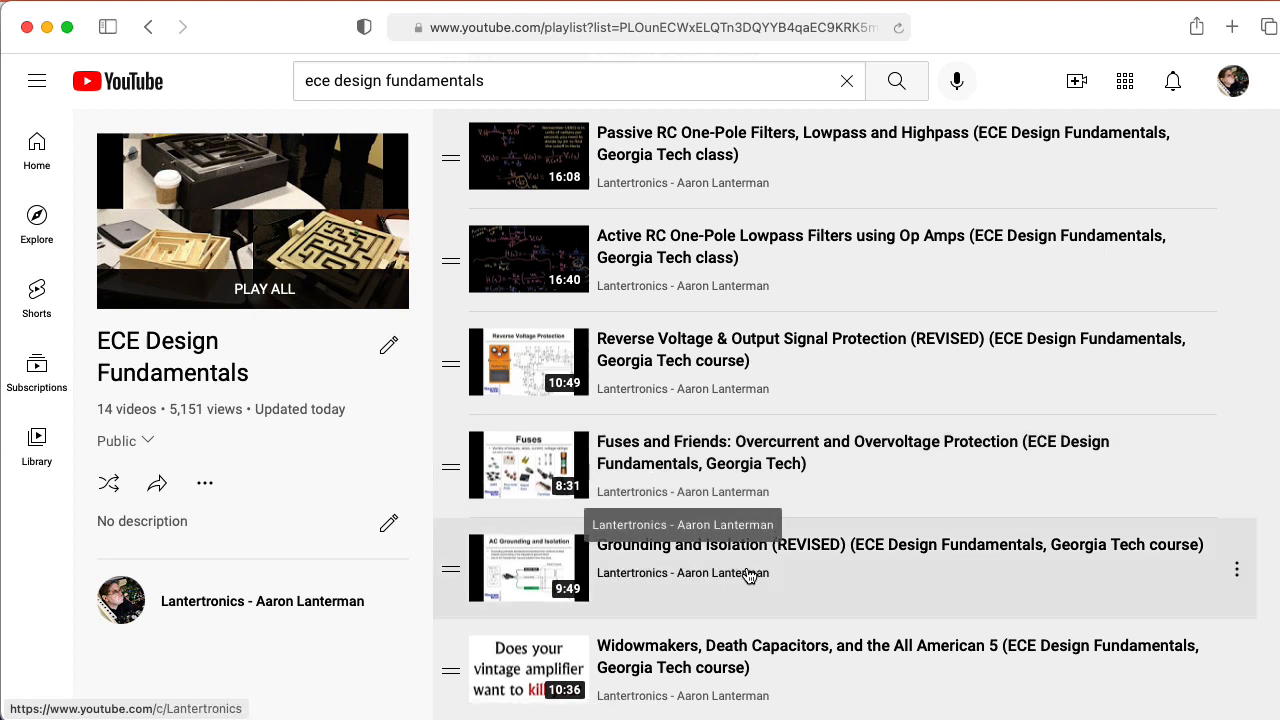
mouse_move(660, 672)
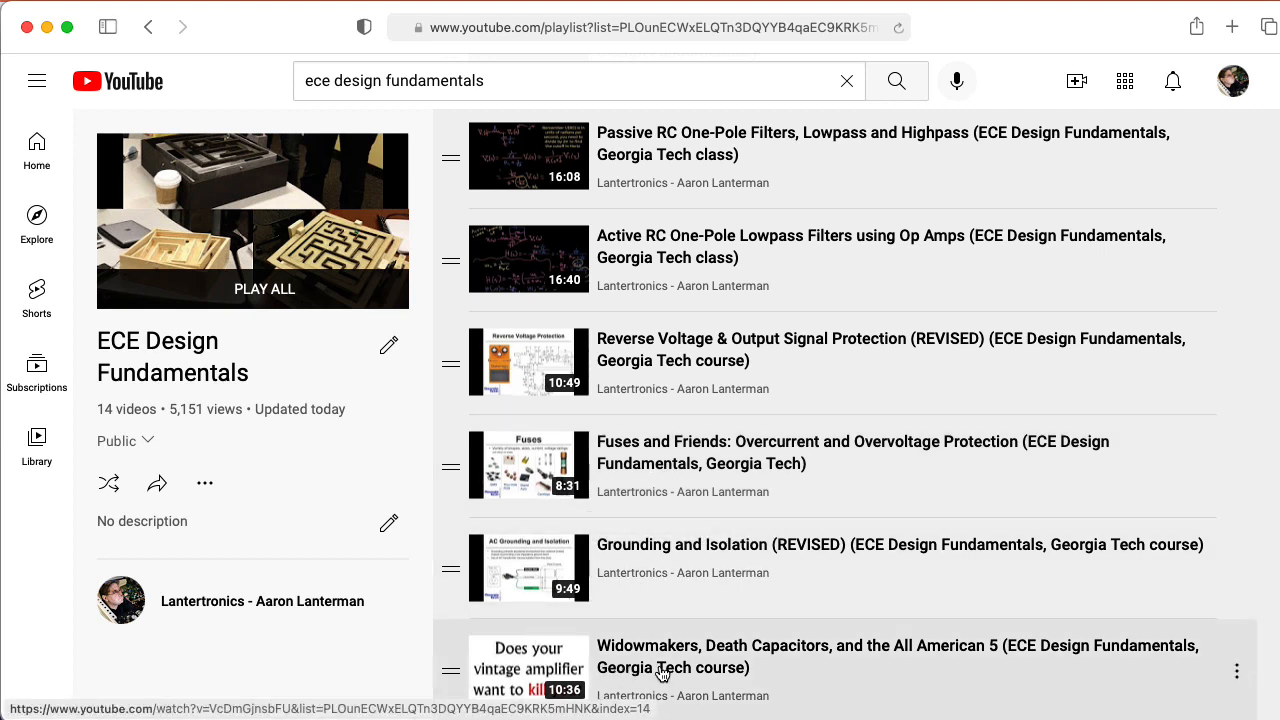
mouse_move(622, 676)
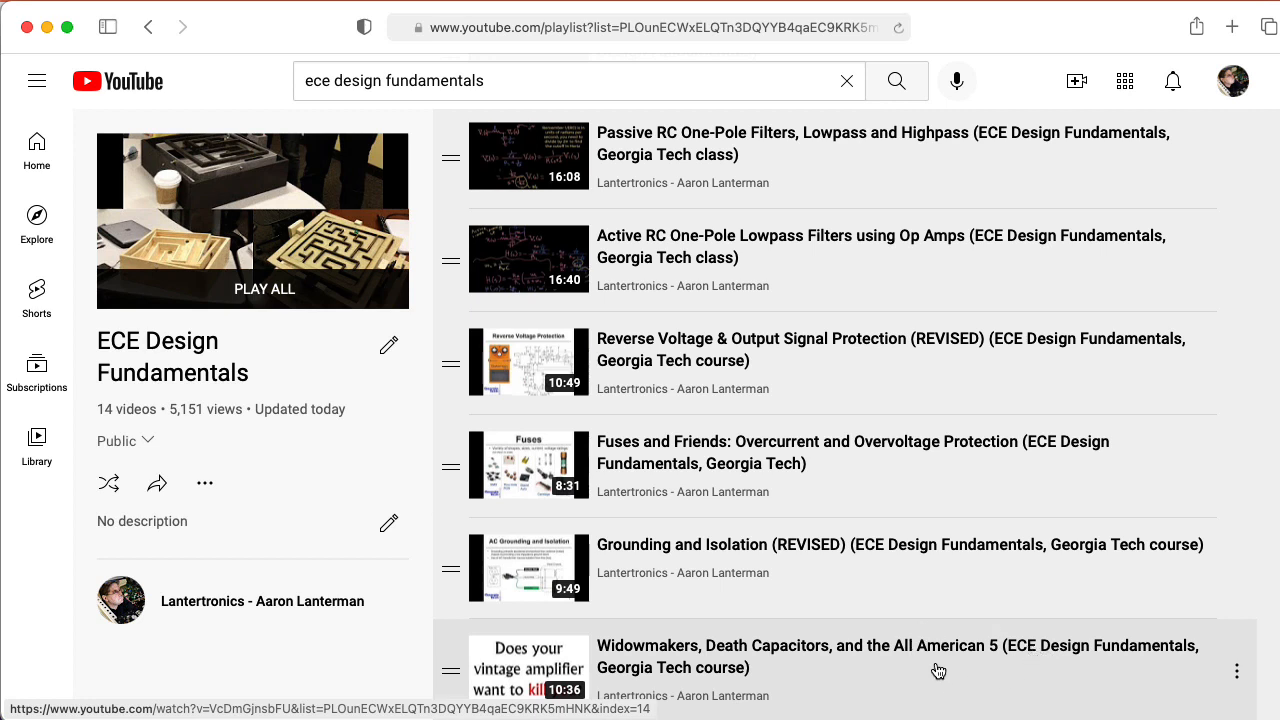
mouse_move(832, 656)
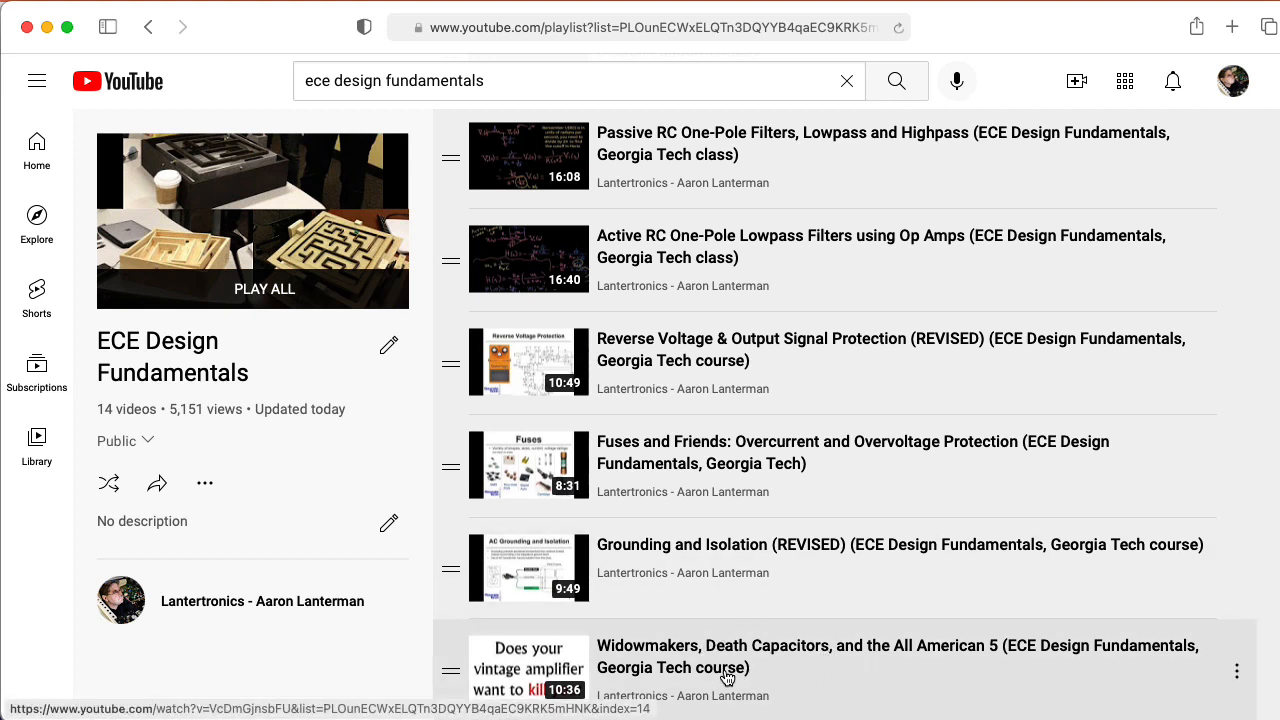
mouse_move(832, 648)
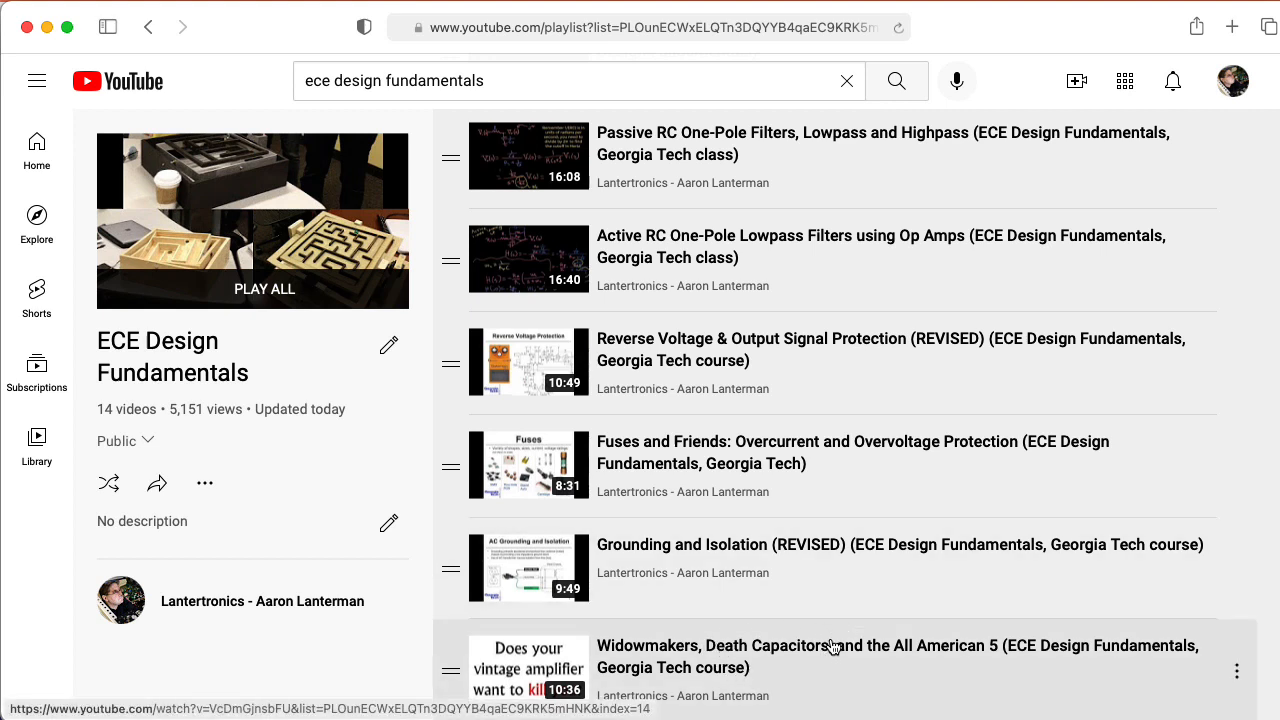
mouse_move(832, 644)
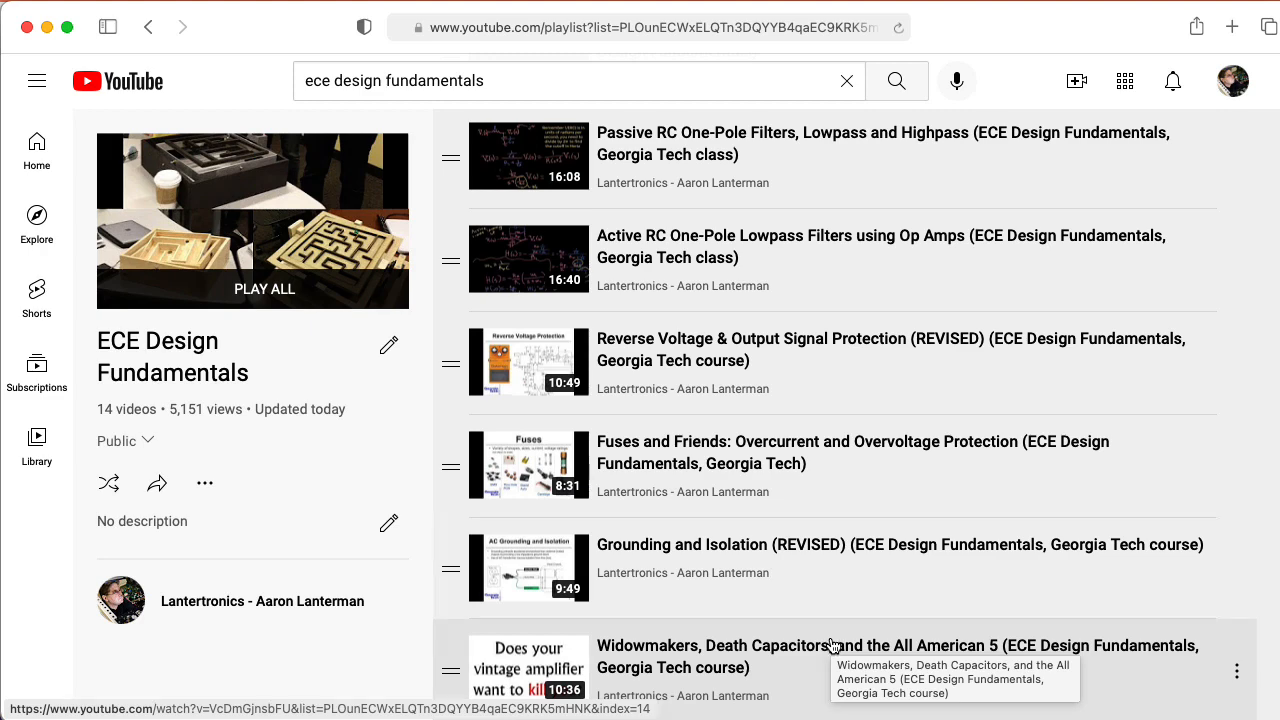
mouse_move(712, 336)
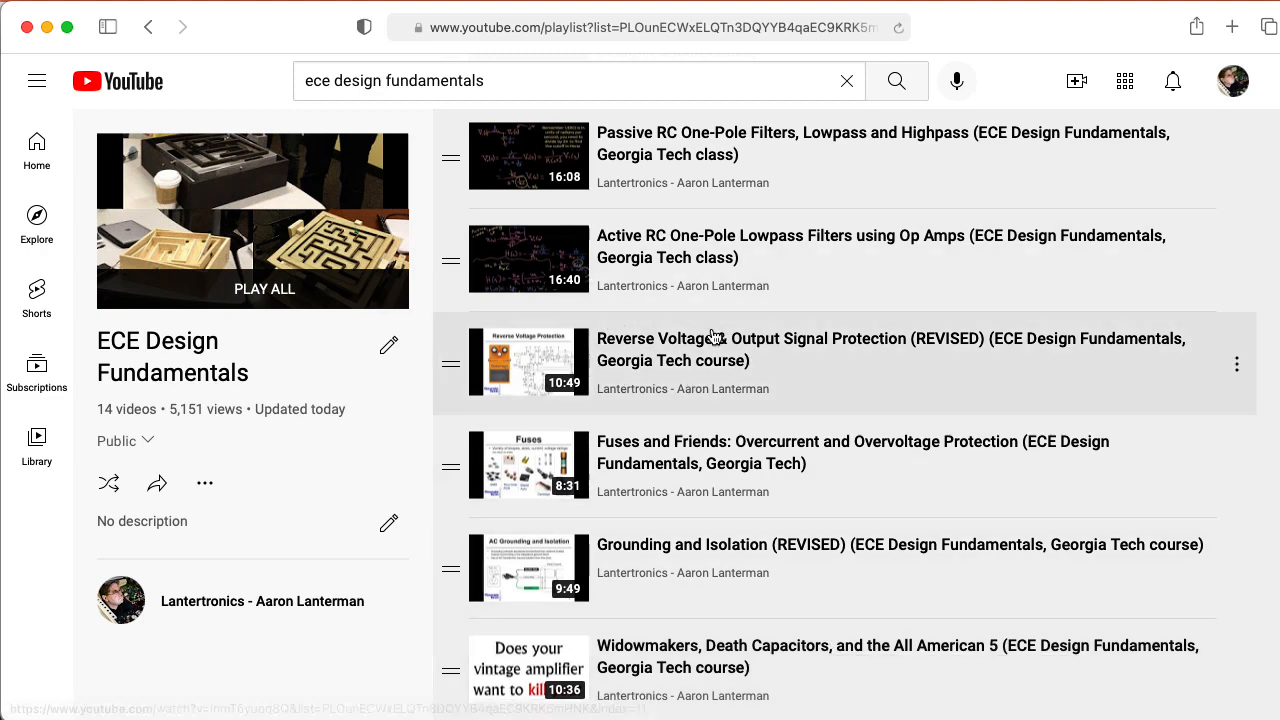
mouse_move(624, 362)
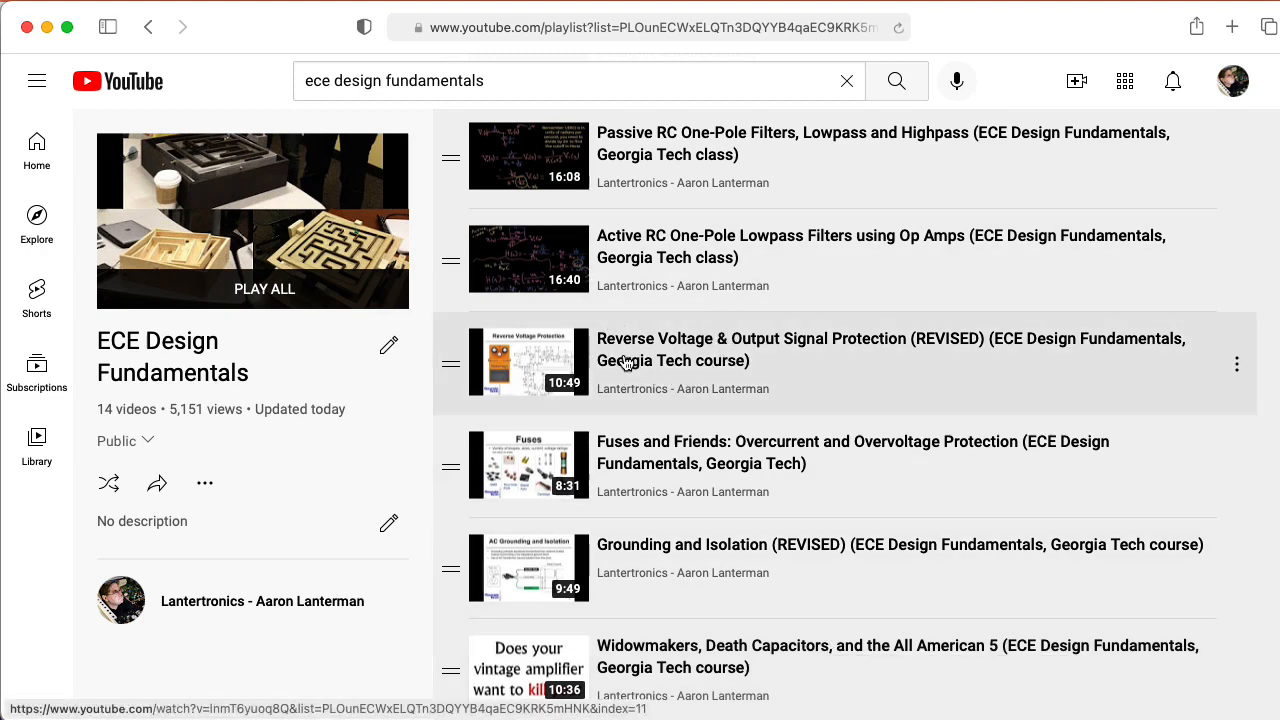
mouse_move(492, 404)
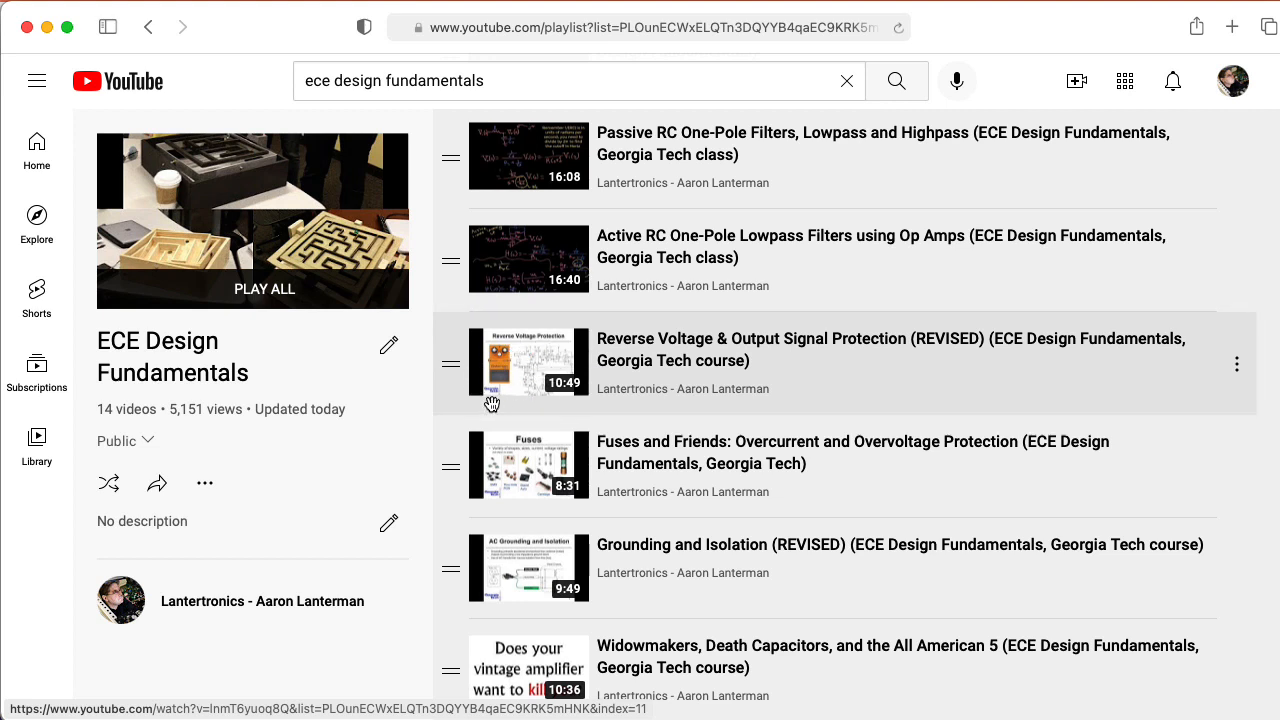
mouse_move(502, 416)
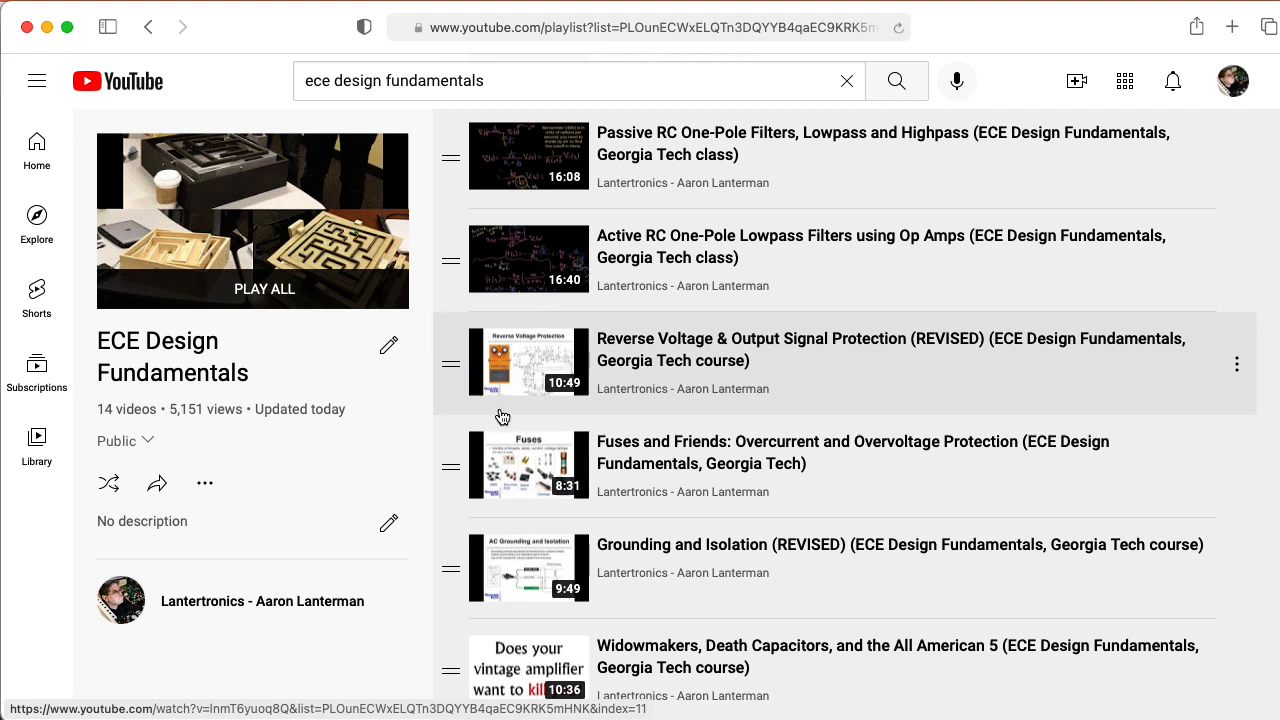